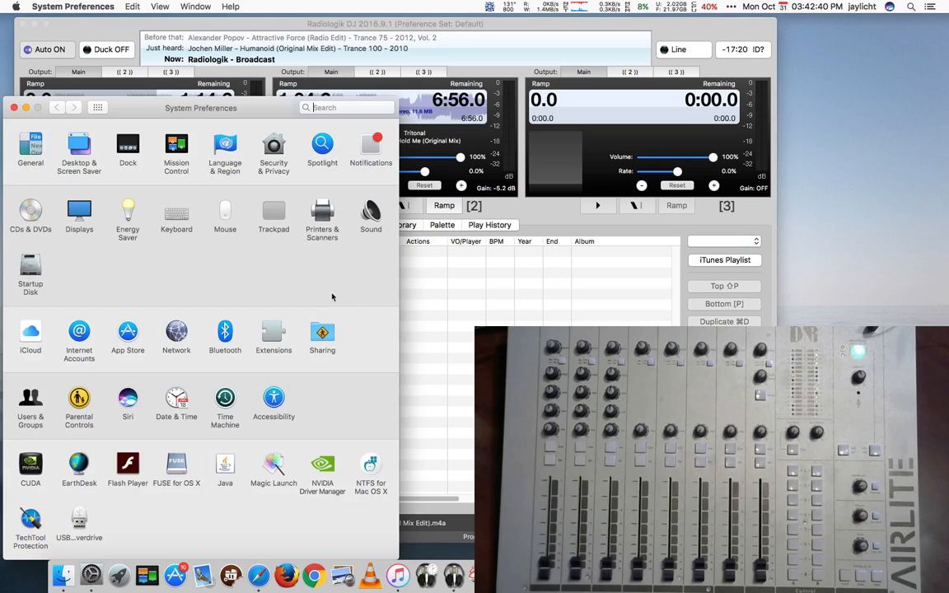
- Review the Sound input and output device lists, including the Airlite device, then quit System Preferences
{"action": "left_click", "coordinate": [371, 214]}
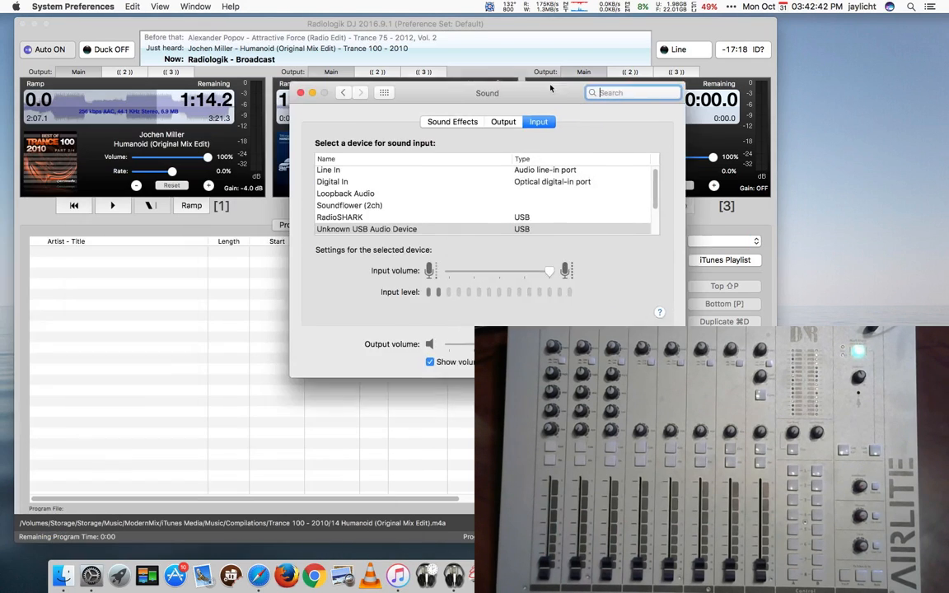
{"action": "left_click", "coordinate": [503, 121]}
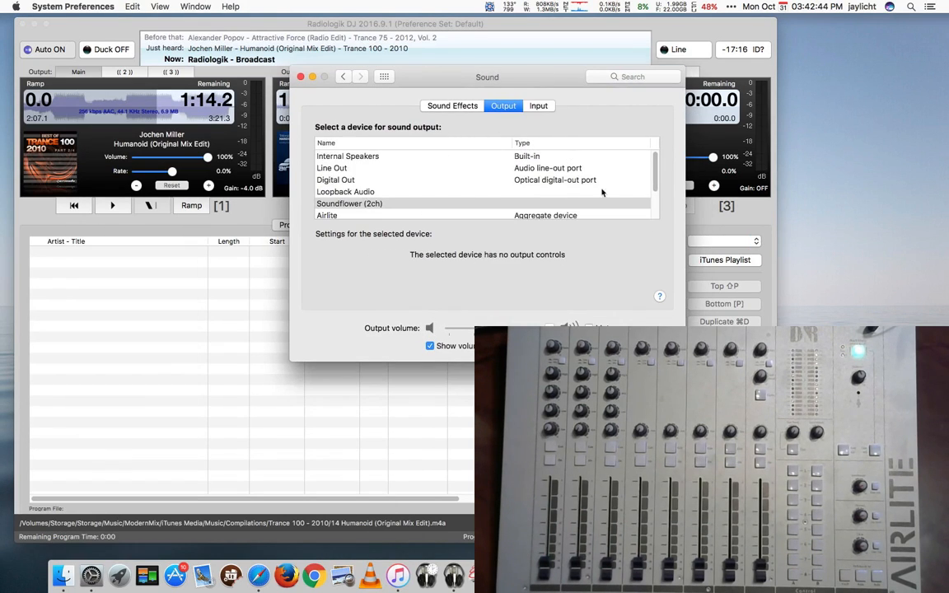
{"action": "scroll", "scroll_direction": "down", "scroll_amount": 3}
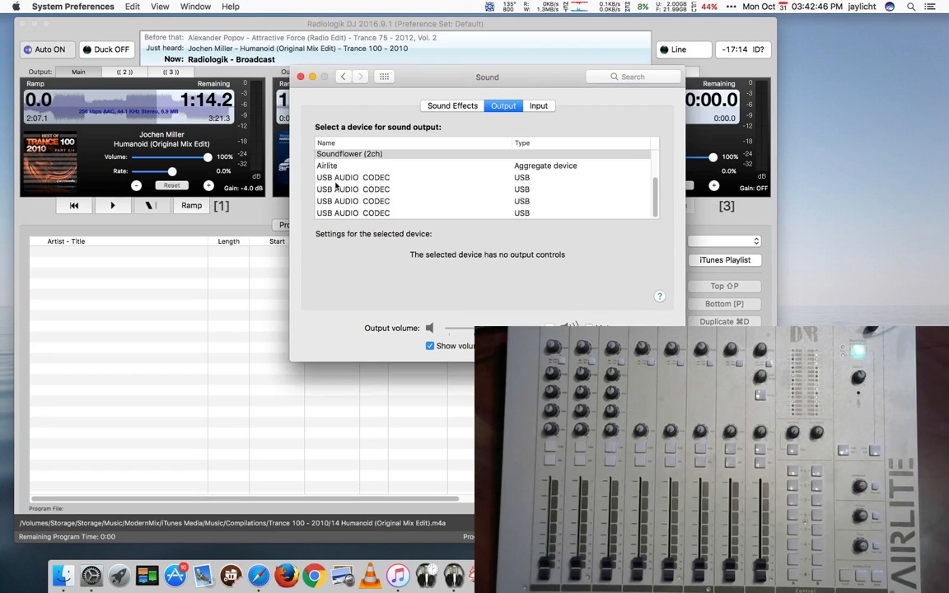
{"action": "mouse_move", "coordinate": [371, 218]}
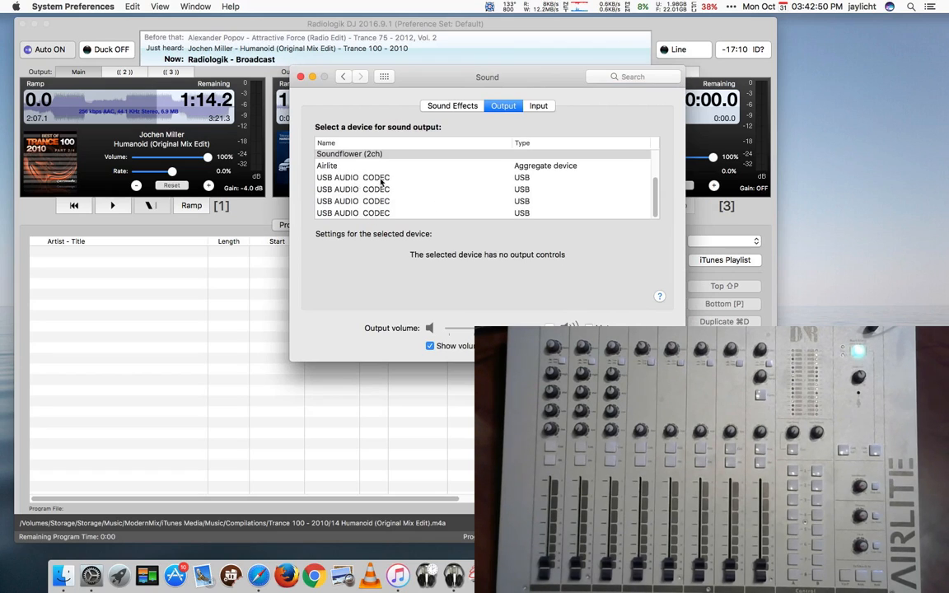
{"action": "left_click", "coordinate": [300, 76]}
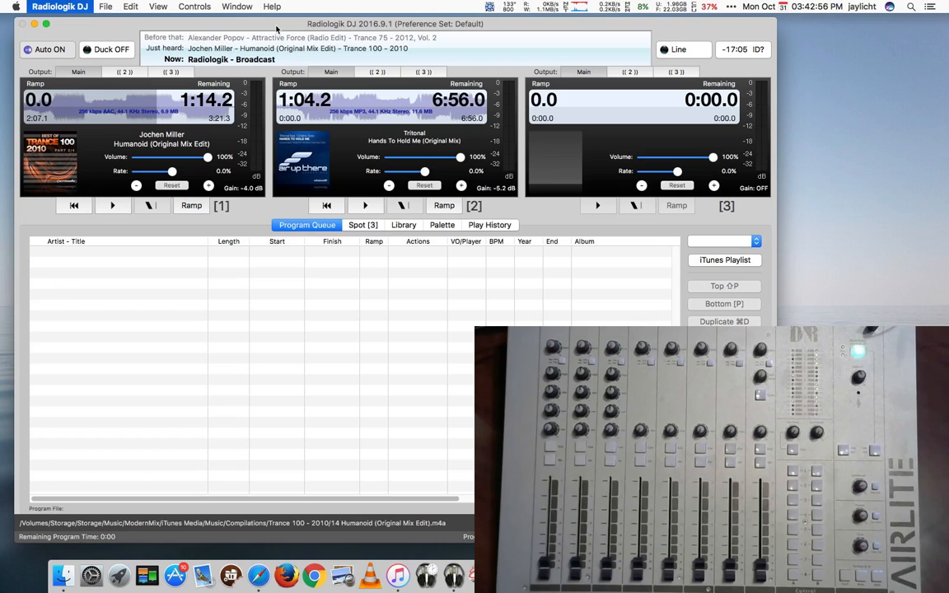
- View the devices available in the Output 1 pop-up and dismiss it unchanged
{"action": "left_click", "coordinate": [340, 105]}
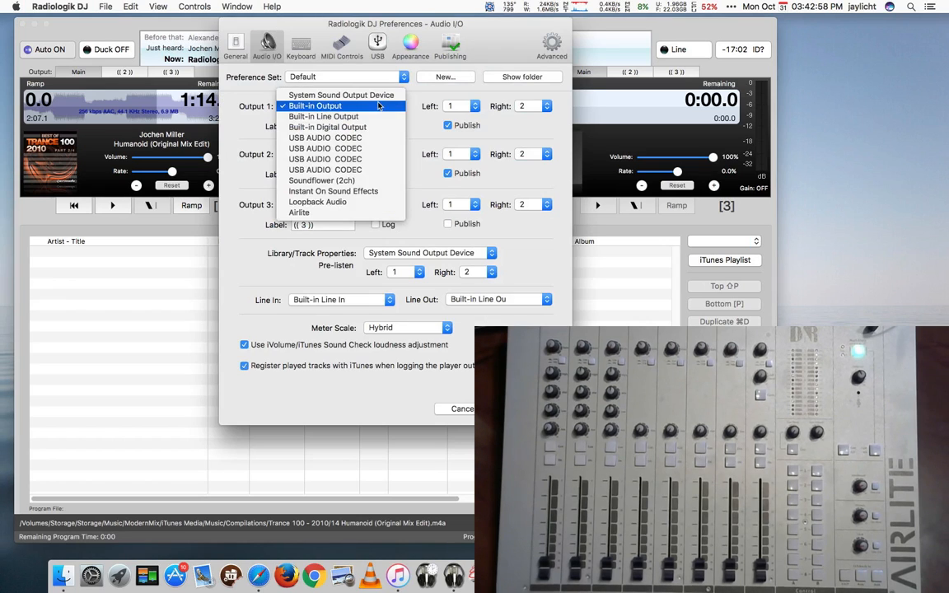
{"action": "mouse_move", "coordinate": [324, 148]}
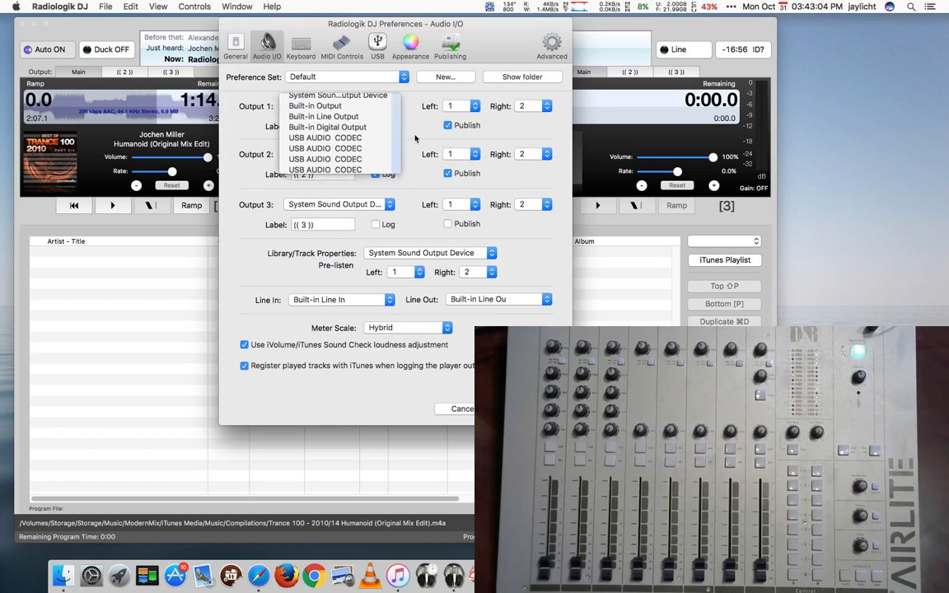
{"action": "left_click", "coordinate": [315, 105]}
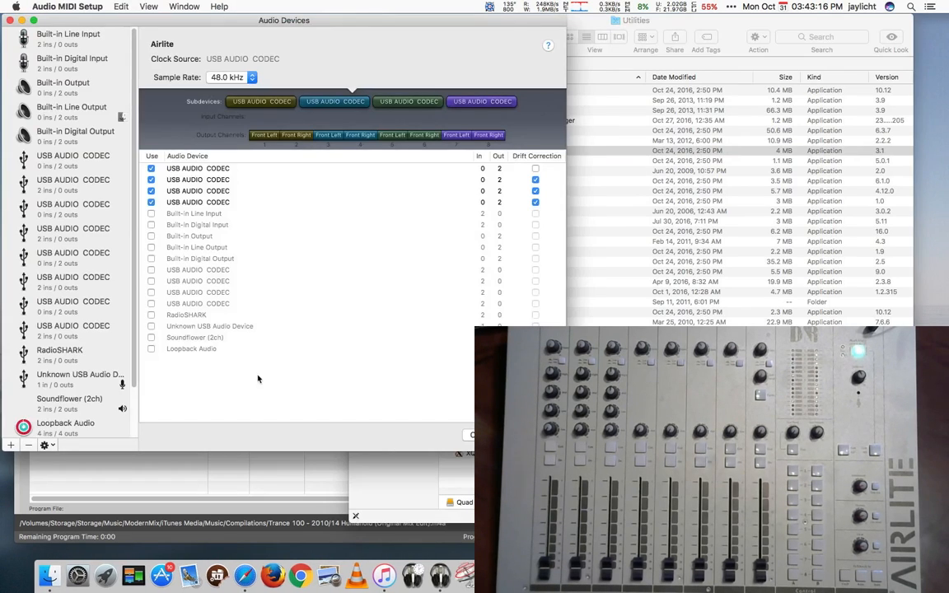
{"action": "mouse_move", "coordinate": [49, 171]}
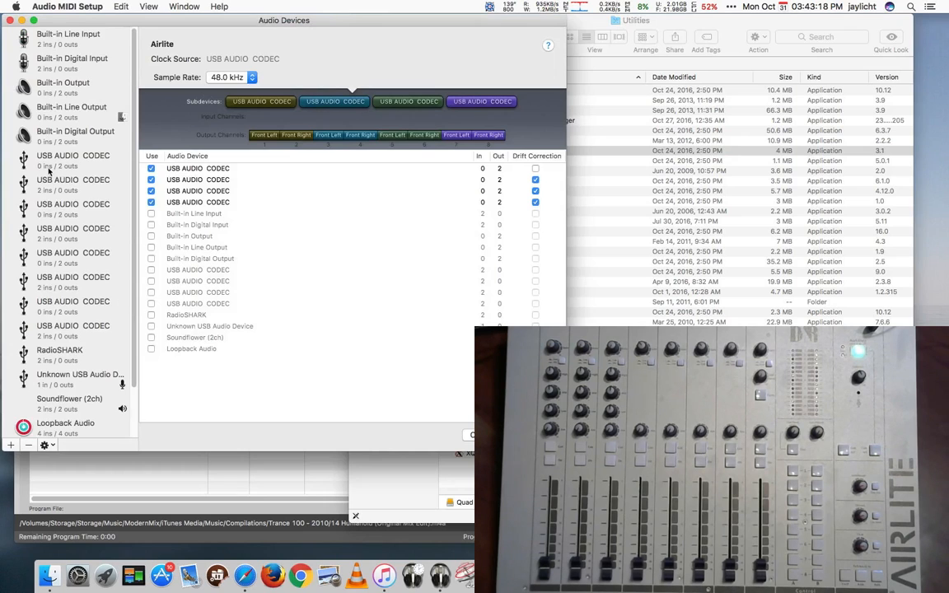
{"action": "mouse_move", "coordinate": [76, 334]}
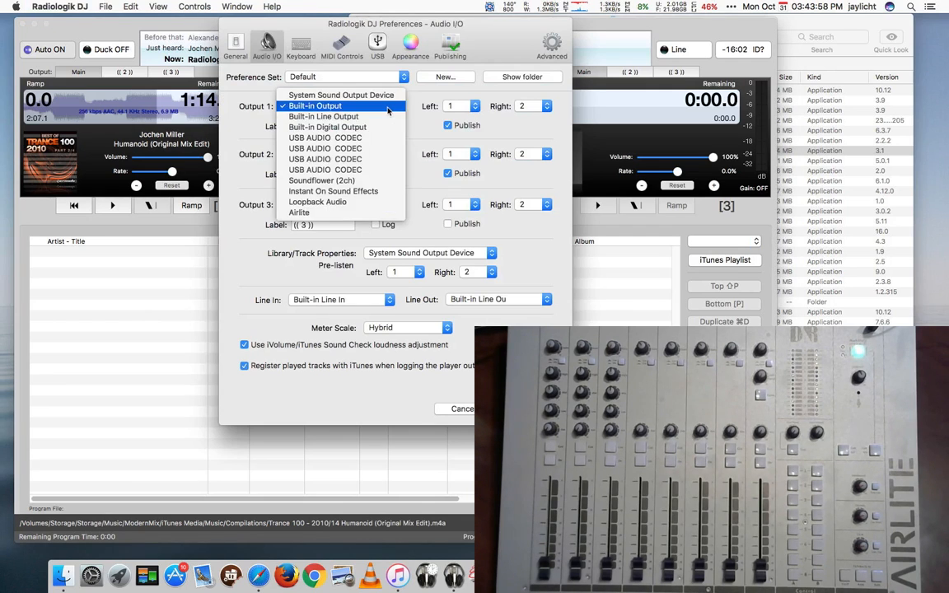
{"action": "mouse_move", "coordinate": [299, 213]}
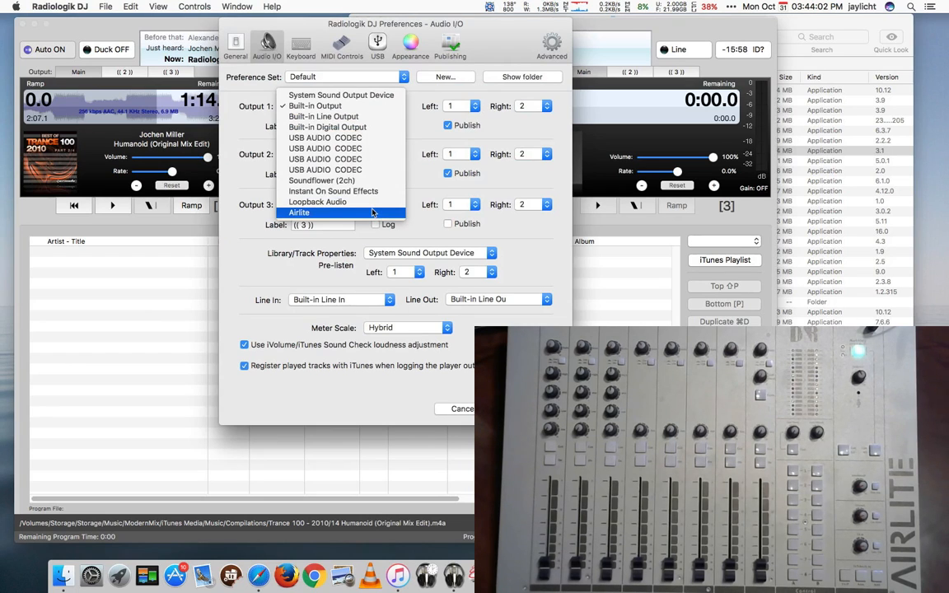
- Route players 1–3 to Airlite channels 1/2, 3/4 and 5/6
{"action": "left_click", "coordinate": [299, 213]}
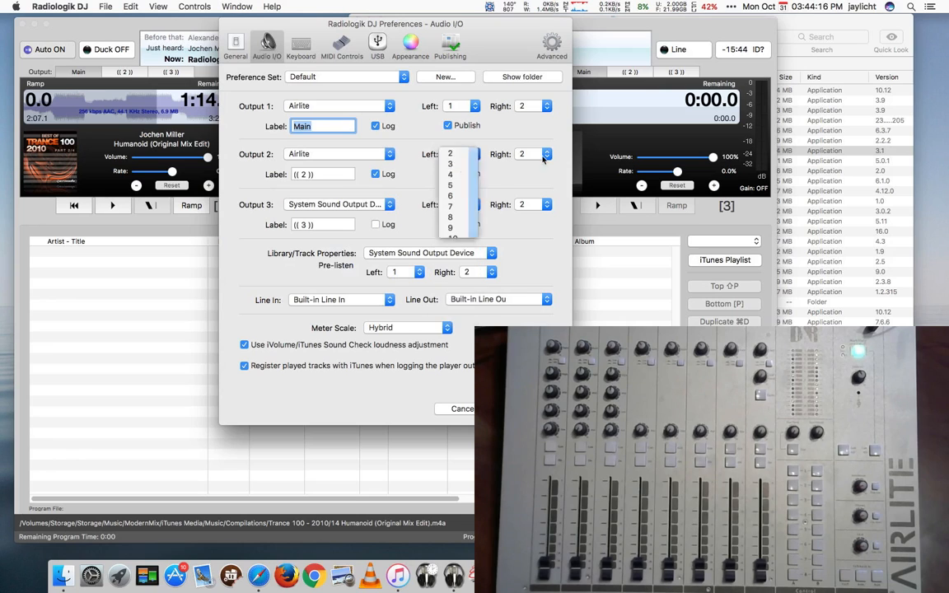
{"action": "left_click", "coordinate": [450, 163]}
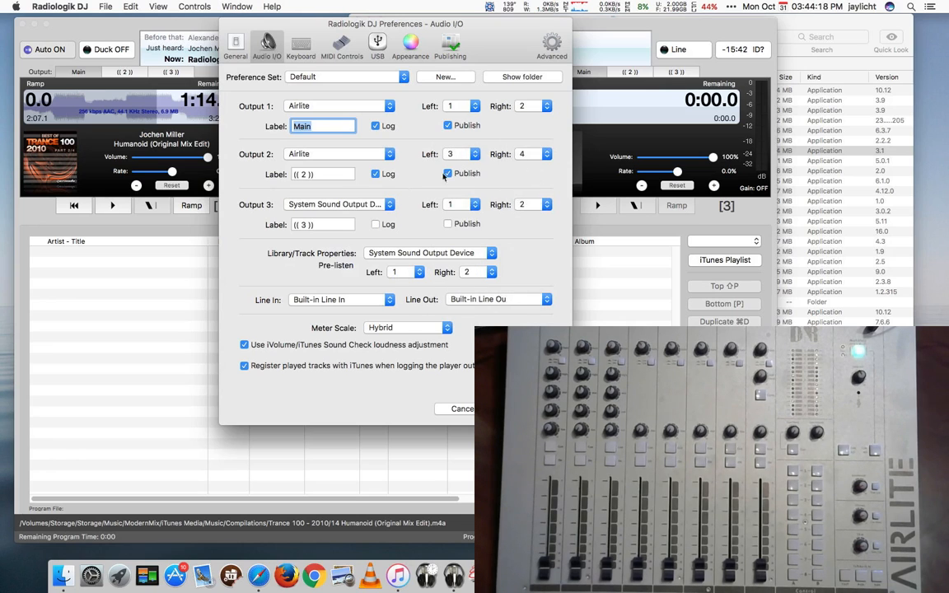
{"action": "left_click", "coordinate": [337, 204]}
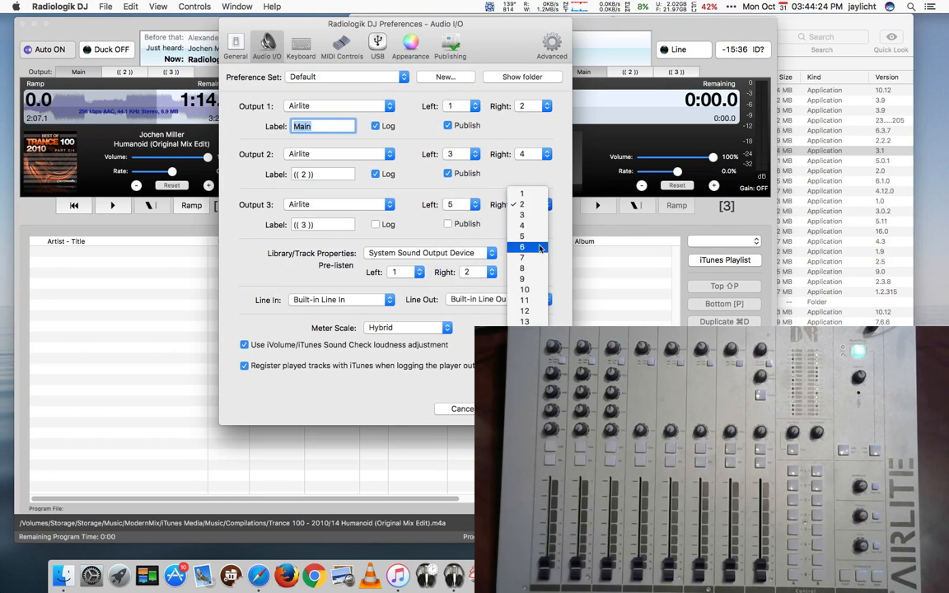
{"action": "left_click", "coordinate": [521, 247]}
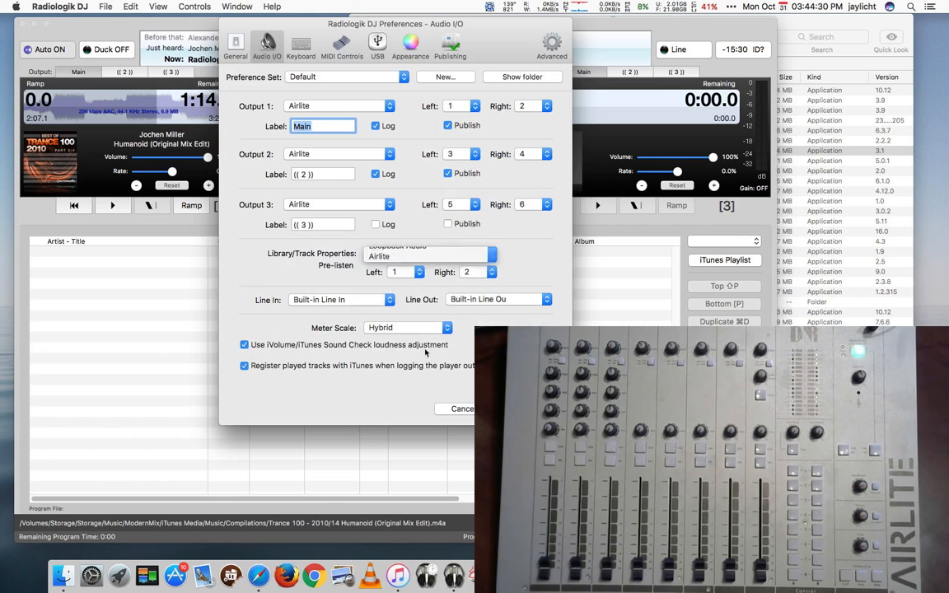
- Route pre-listen to Airlite channels 7/8, label outputs Airlite 4–6, and save
{"action": "left_click", "coordinate": [404, 272]}
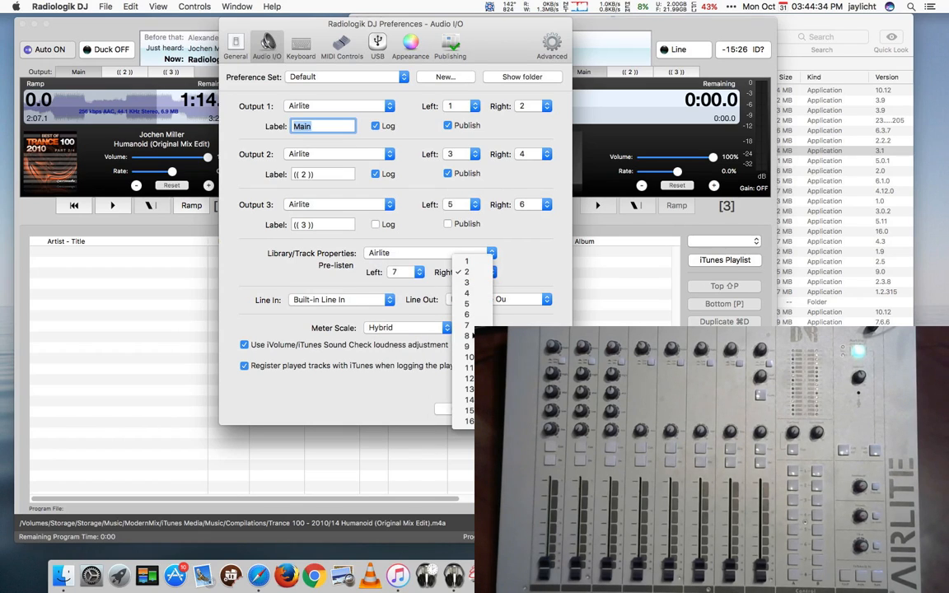
{"action": "left_click", "coordinate": [467, 336]}
{"action": "type", "text": "A"}
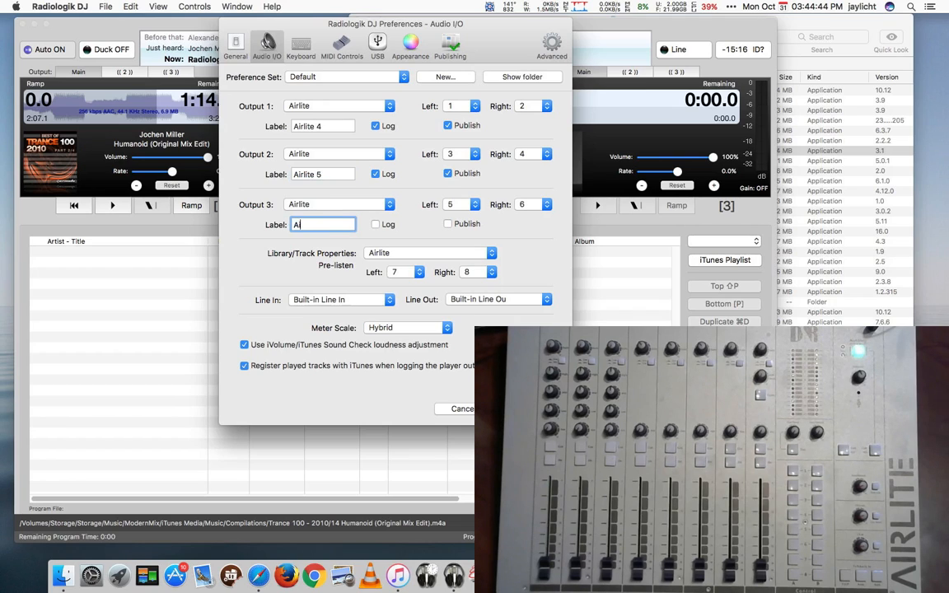
{"action": "type", "text": "irlite"}
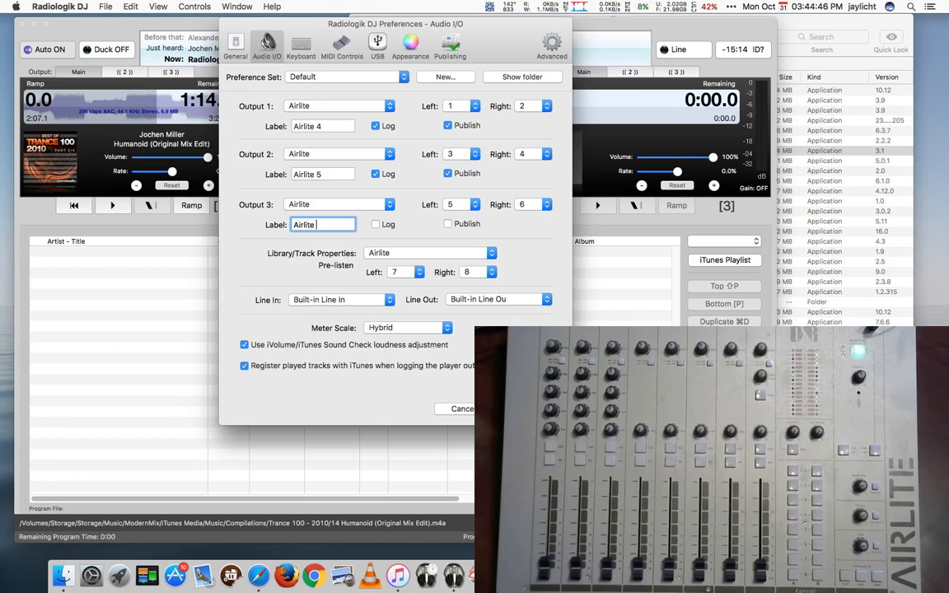
{"action": "type", "text": "6"}
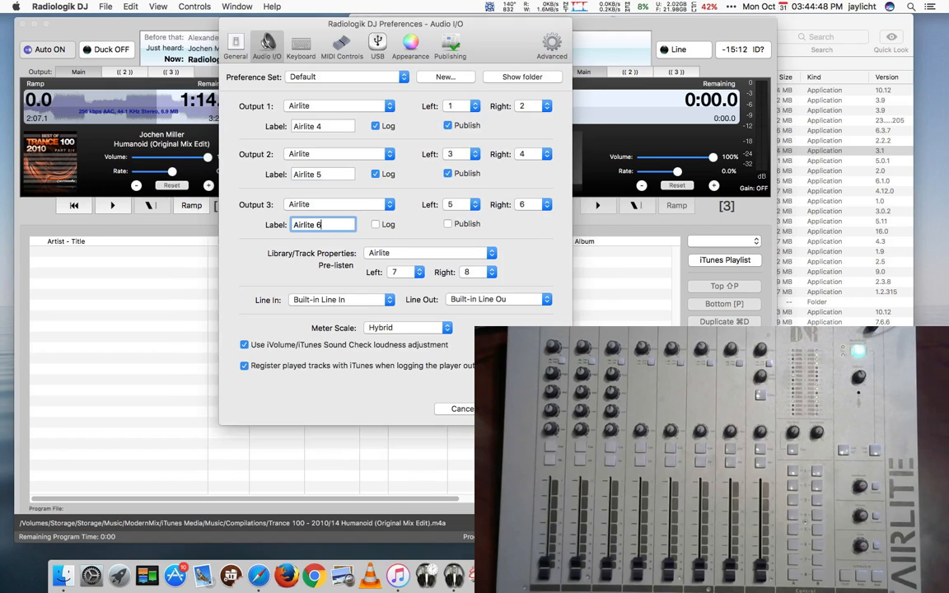
{"action": "left_click", "coordinate": [462, 409]}
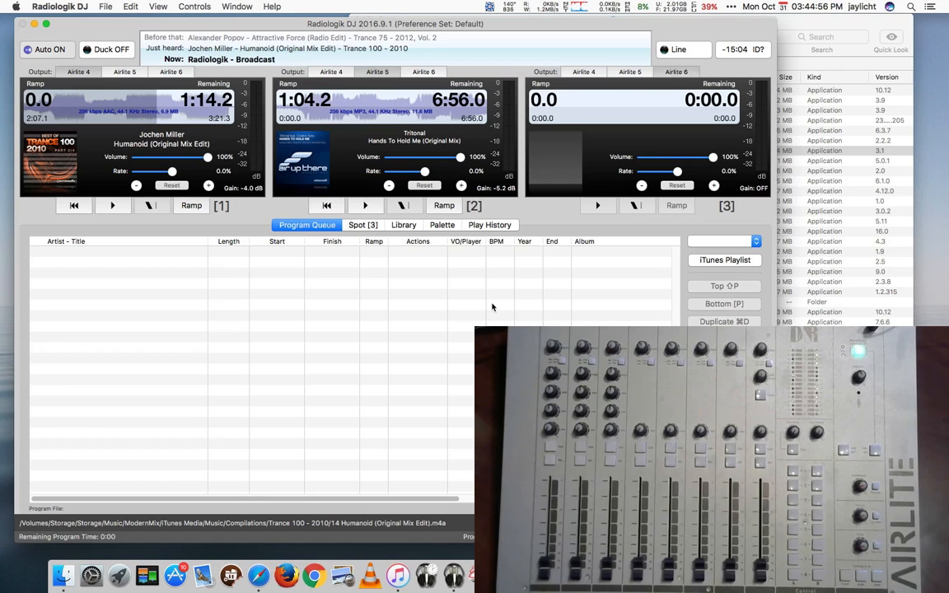
{"action": "mouse_move", "coordinate": [321, 277]}
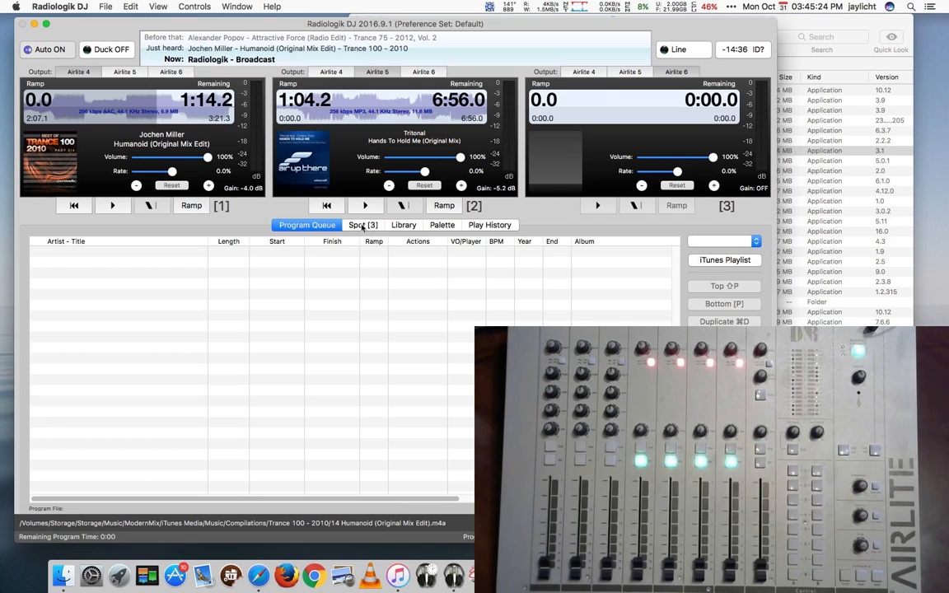
- Show the music library while player 1 plays Jochen Miller's 'Humanoid'
{"action": "left_click", "coordinate": [403, 225]}
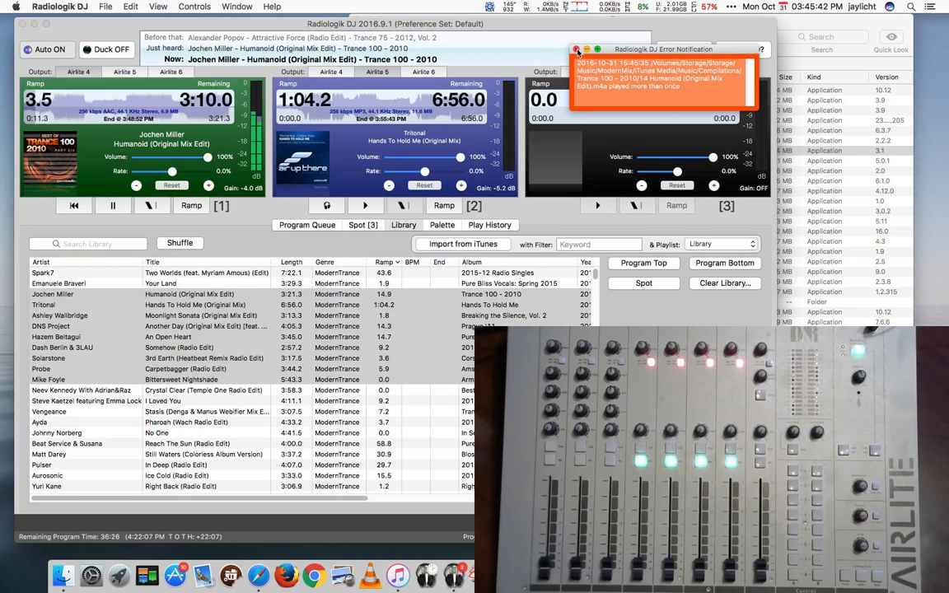
- Dismiss the repeated-play error notification and reopen the Audio I/O preferences
{"action": "left_click", "coordinate": [576, 49]}
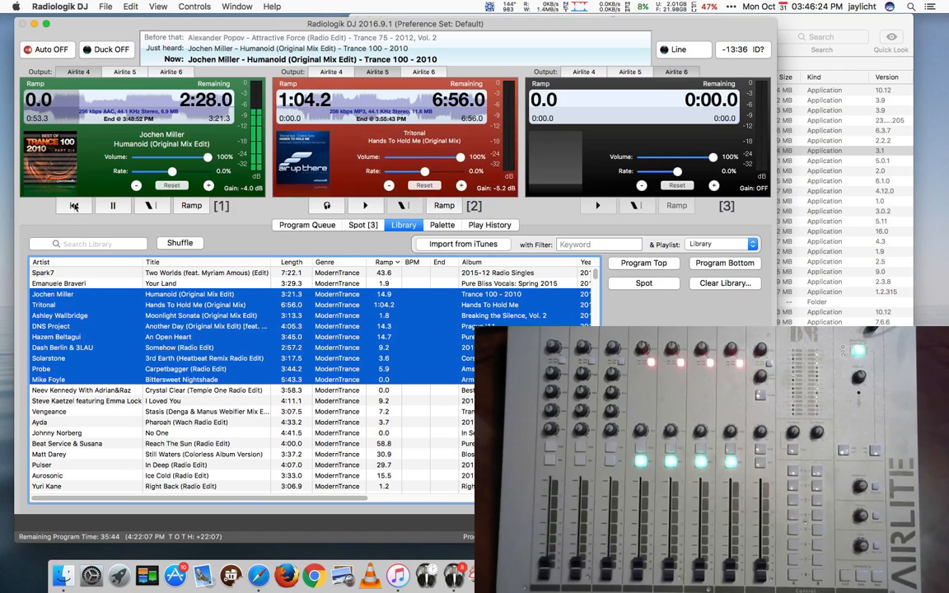
{"action": "left_click", "coordinate": [113, 205]}
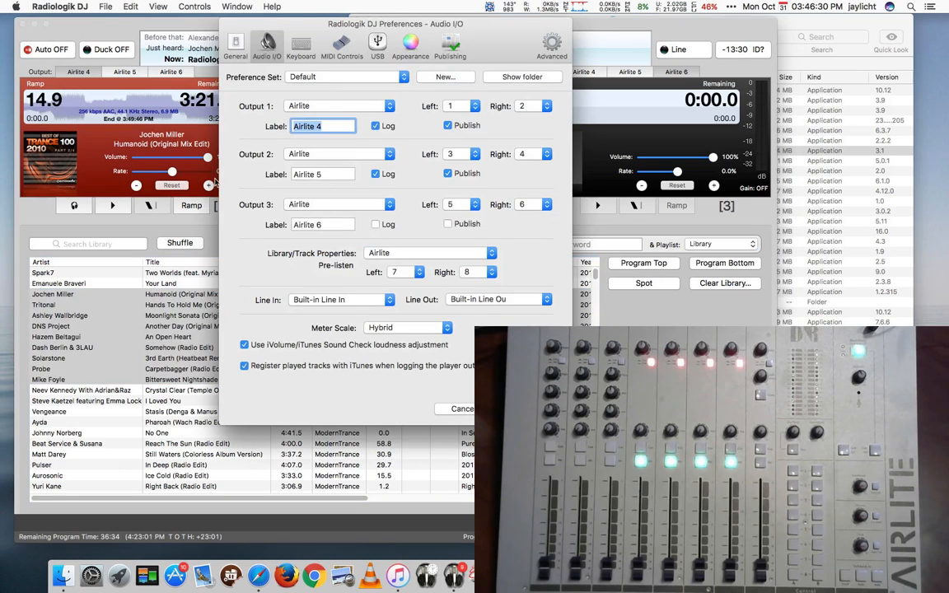
- Set USB Device to Airlite, mapping players 1–3 to Start 4–6 and fade-down to Stop 4–6
{"action": "left_click", "coordinate": [378, 46]}
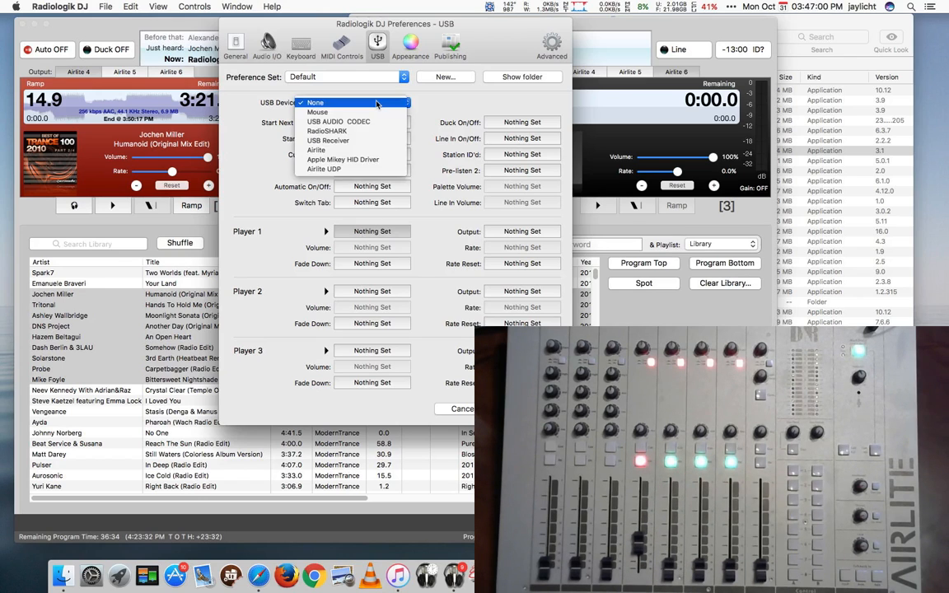
{"action": "left_click", "coordinate": [314, 102]}
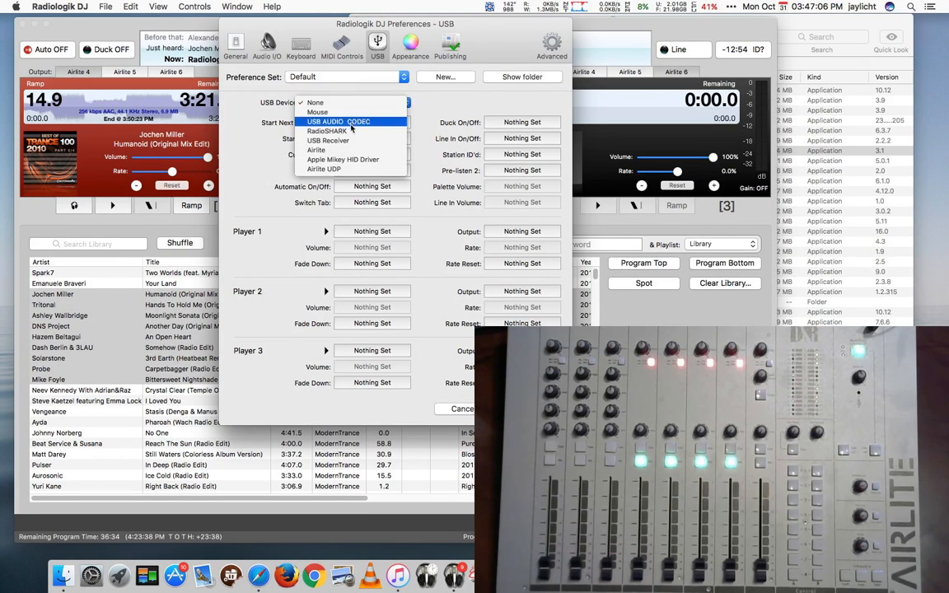
{"action": "left_click", "coordinate": [316, 149]}
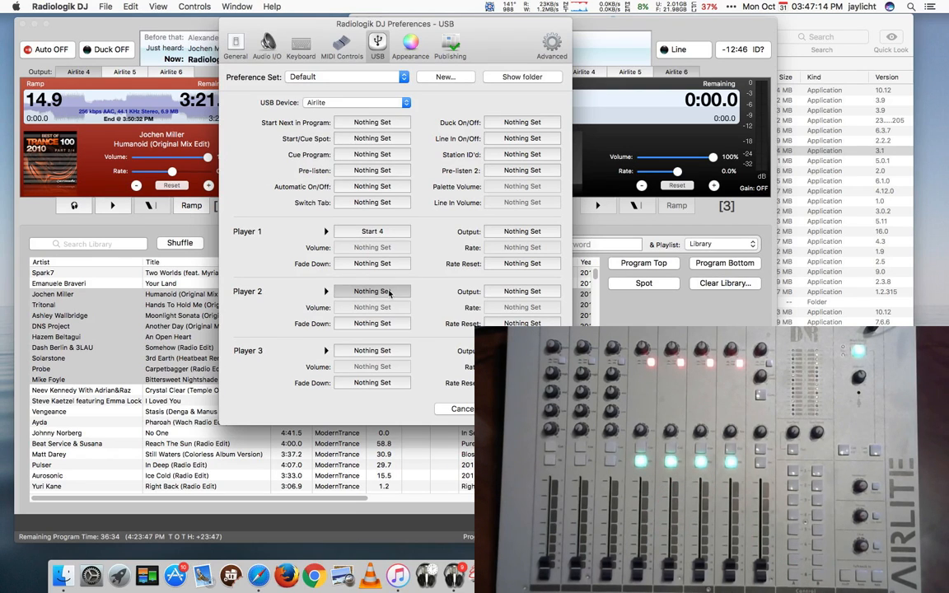
{"action": "left_click", "coordinate": [372, 291]}
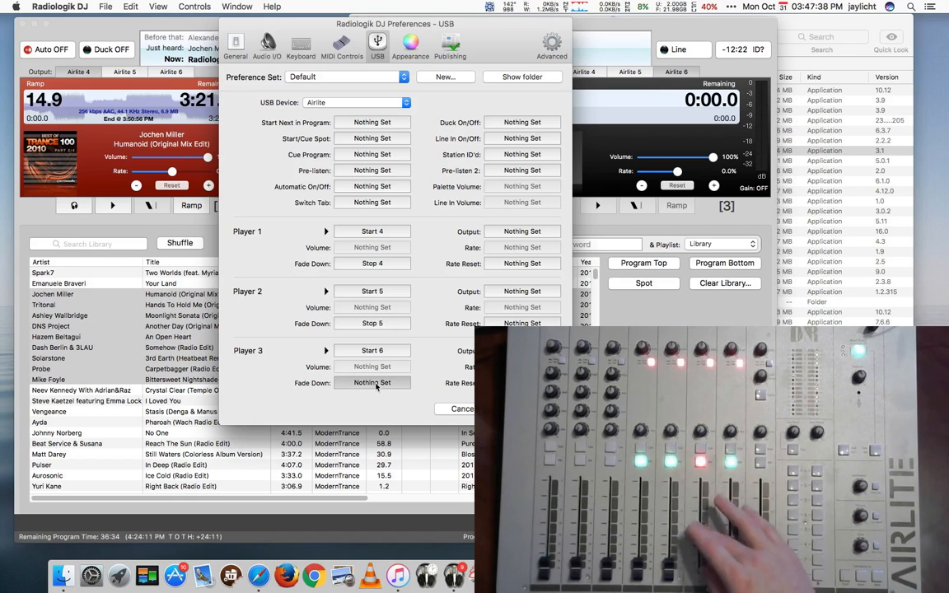
{"action": "left_click", "coordinate": [372, 382]}
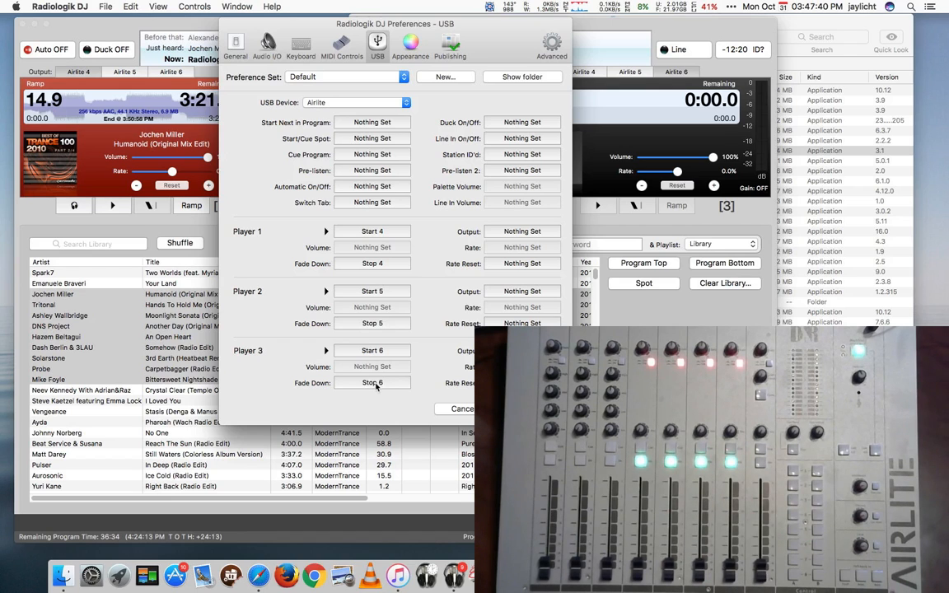
{"action": "left_click", "coordinate": [463, 408]}
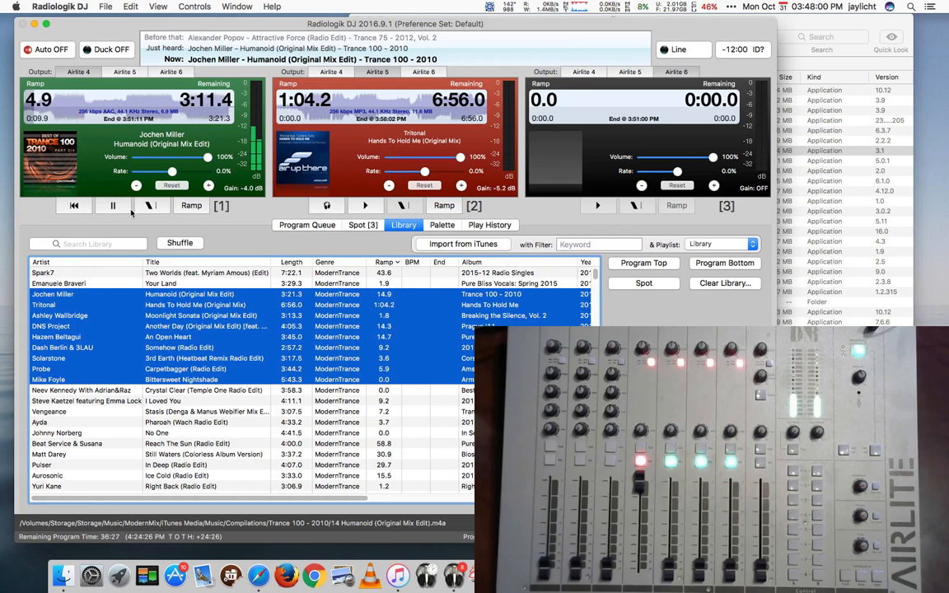
- Reopen Preferences at the General tab showing overlap, fade and ducking settings
{"action": "left_click", "coordinate": [378, 41]}
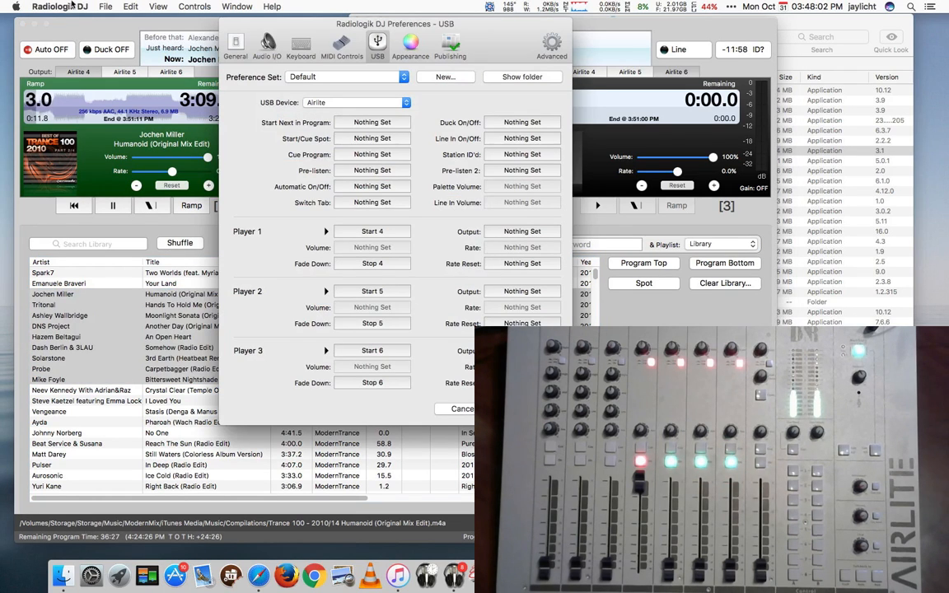
{"action": "left_click", "coordinate": [235, 43]}
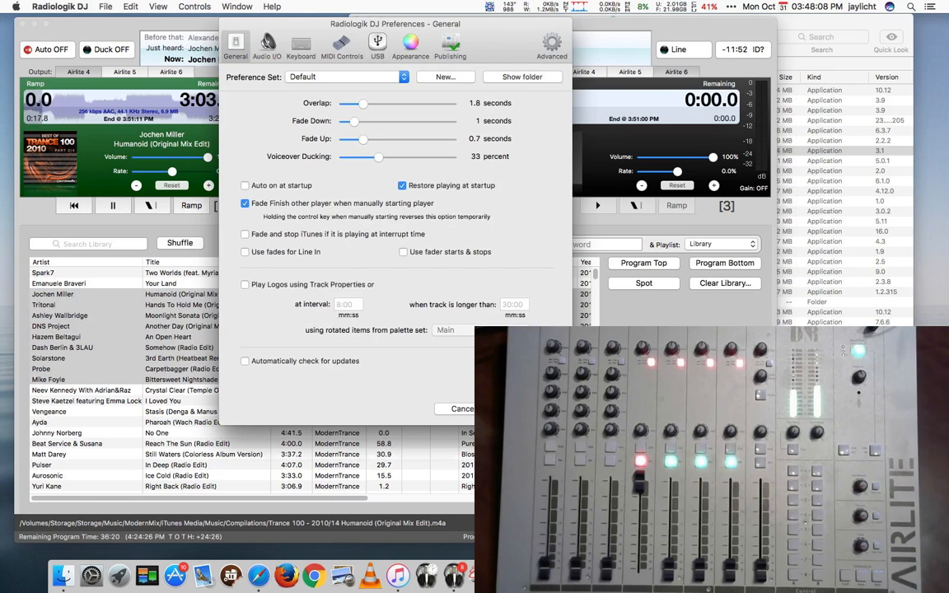
- Uncheck 'Fade Finish other player when manually starting player' and confirm with OK
{"action": "left_click", "coordinate": [462, 409]}
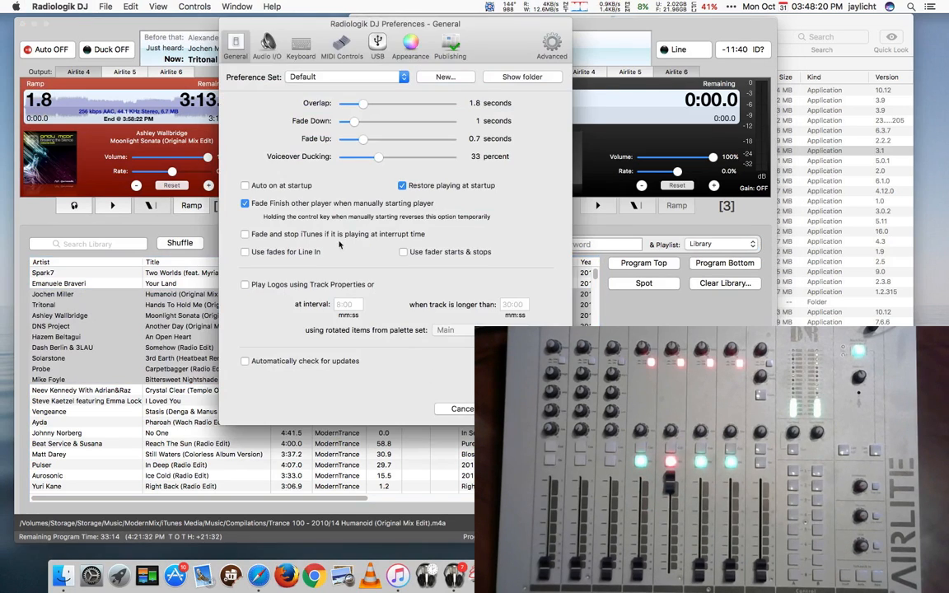
{"action": "left_click", "coordinate": [245, 203]}
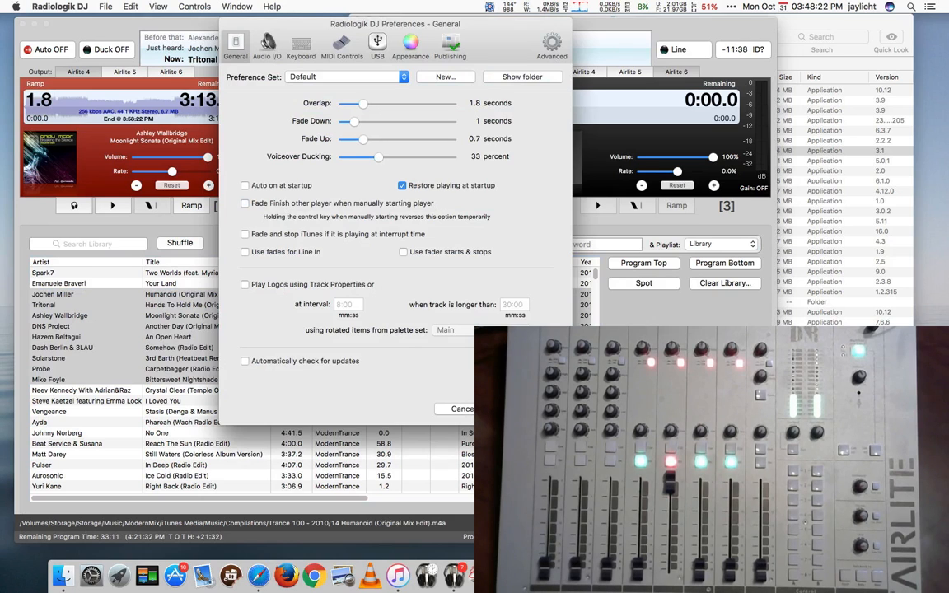
{"action": "left_click", "coordinate": [462, 409]}
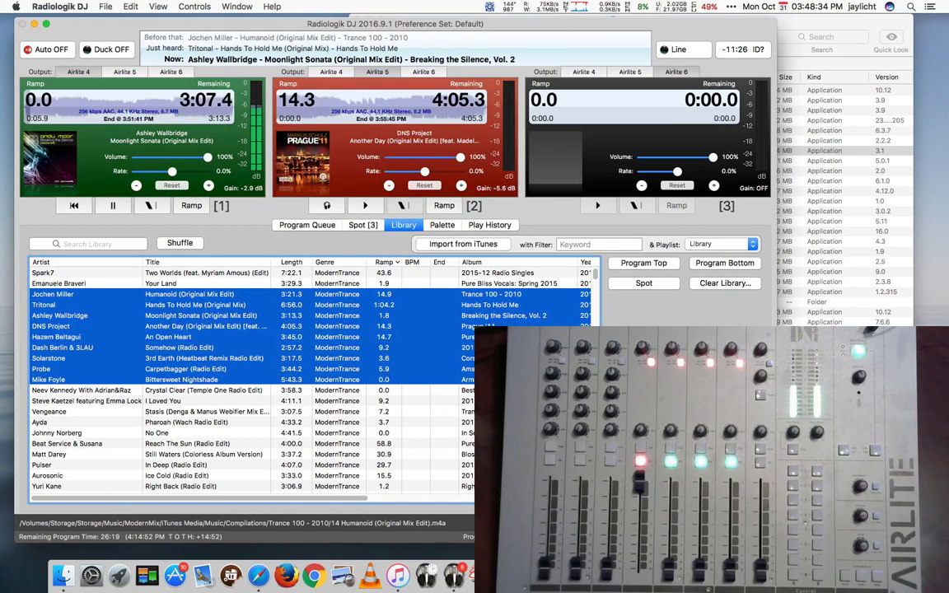
- Show the RL Trance ID palette, look at empty Set 7, then return to Main
{"action": "left_click", "coordinate": [441, 225]}
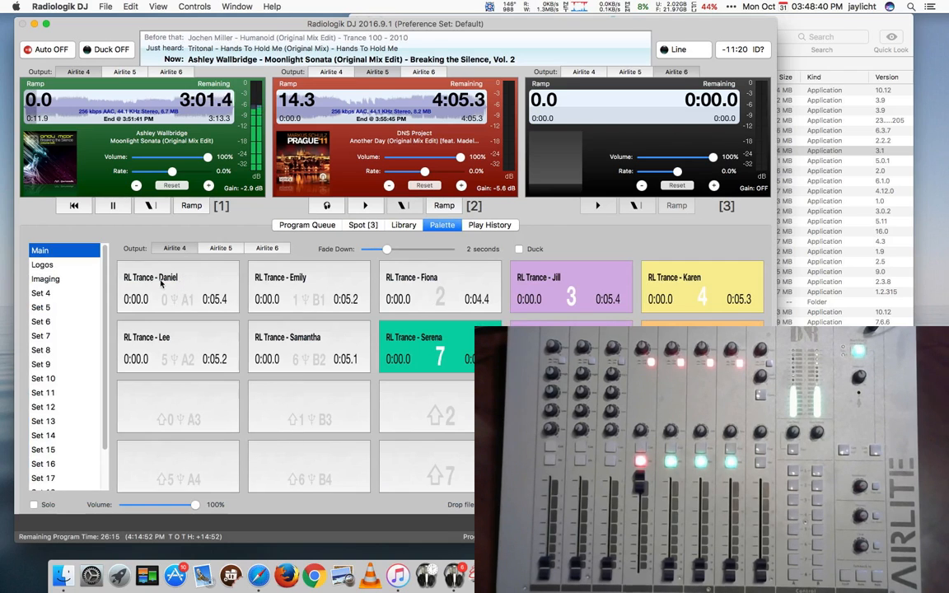
{"action": "right_click", "coordinate": [151, 285]}
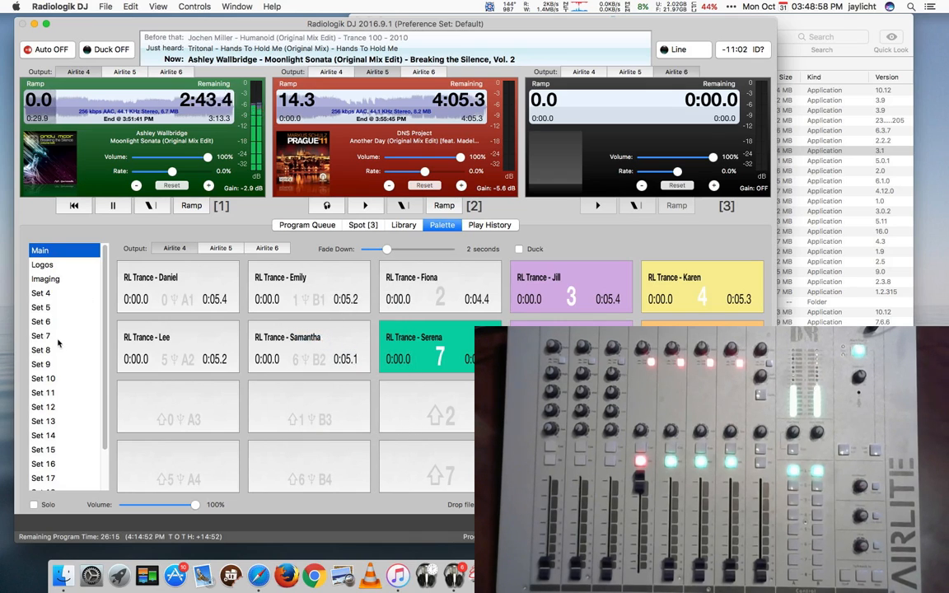
{"action": "left_click", "coordinate": [40, 335]}
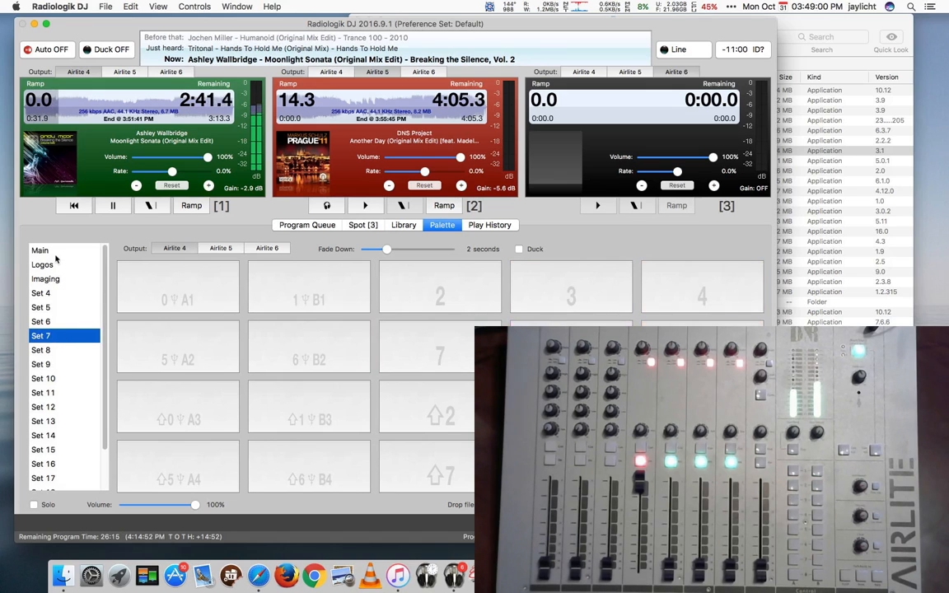
{"action": "left_click", "coordinate": [40, 251]}
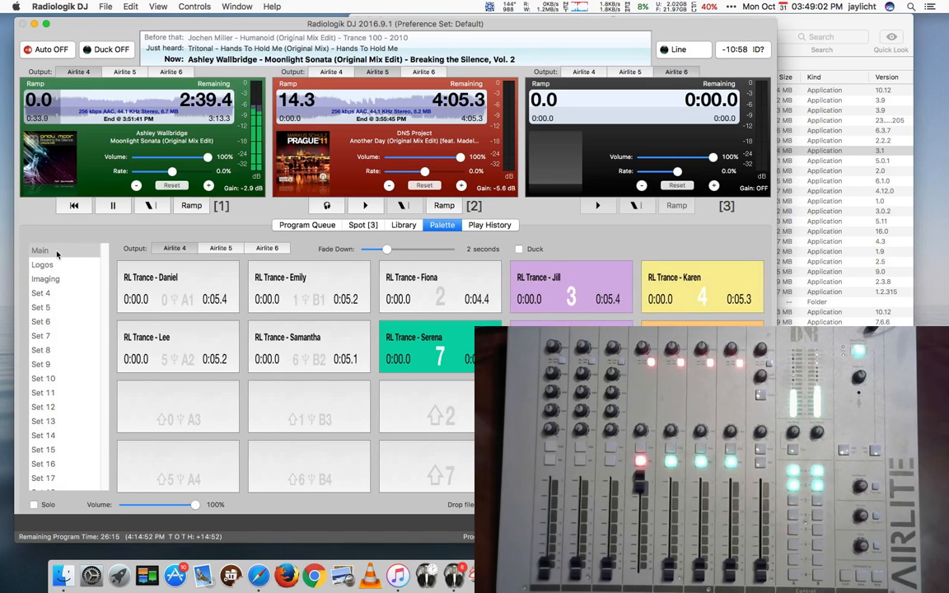
{"action": "left_click", "coordinate": [40, 251]}
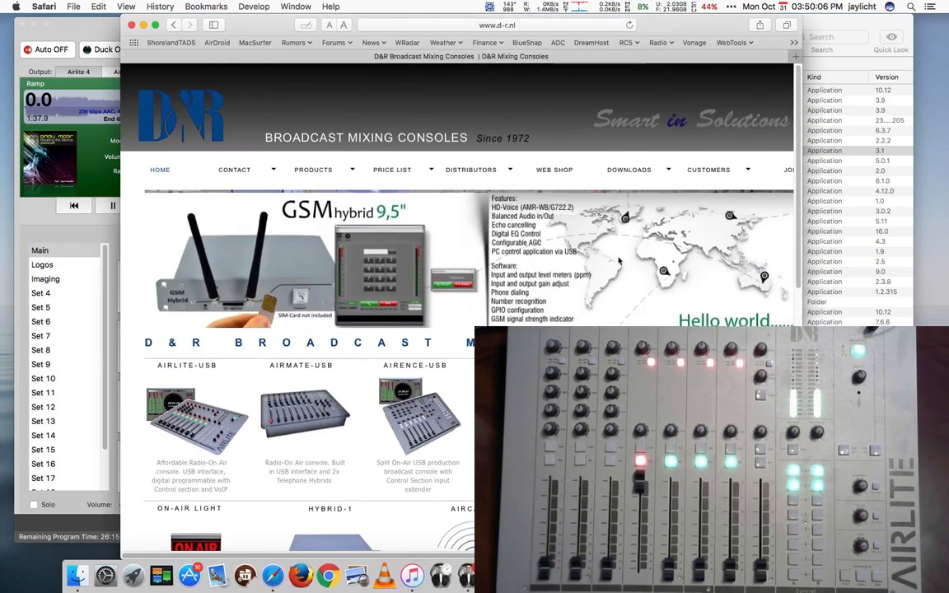
- Open D&R's Software Download page and scroll to the Airlite Control and Meters downloads
{"action": "left_click", "coordinate": [628, 169]}
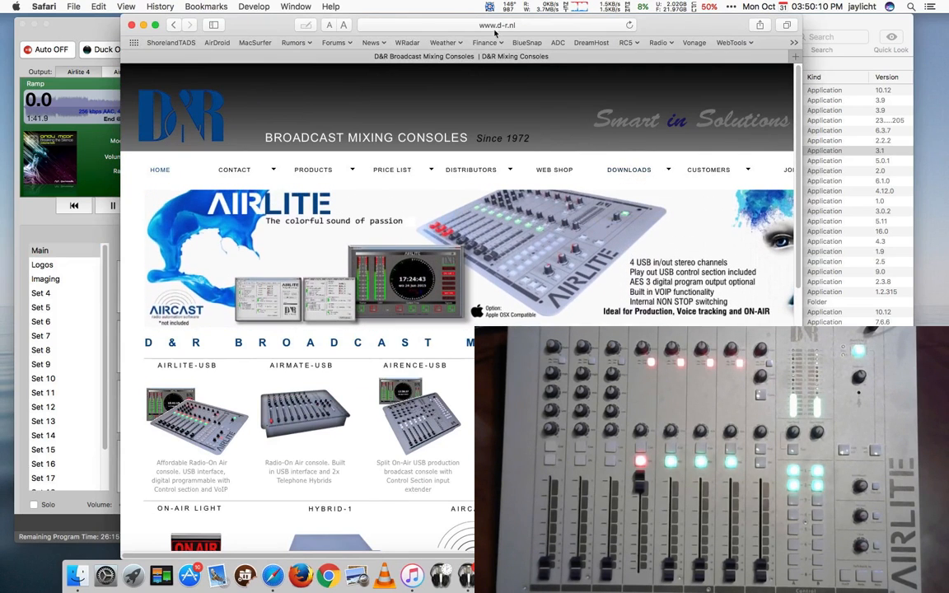
{"action": "left_click", "coordinate": [628, 170]}
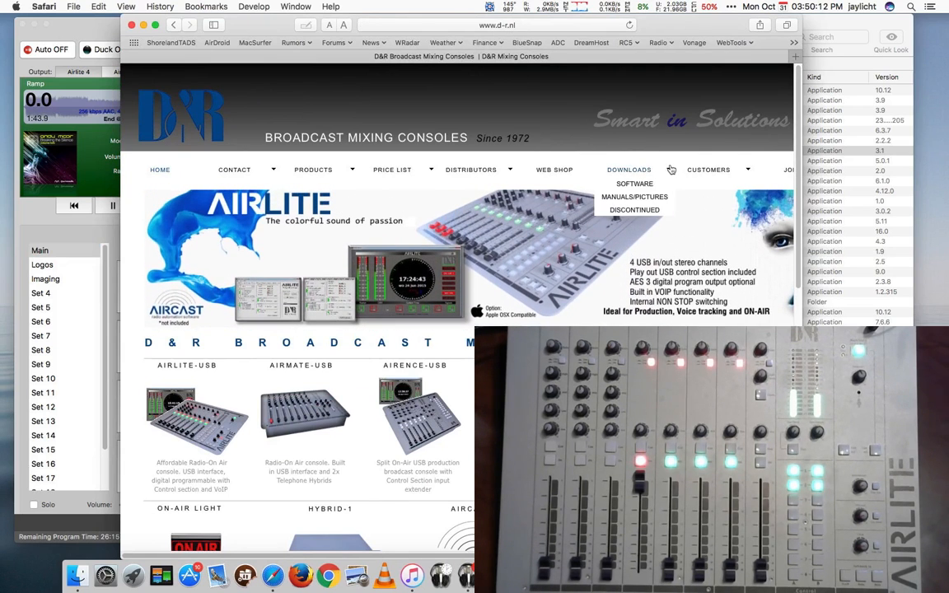
{"action": "left_click", "coordinate": [634, 183]}
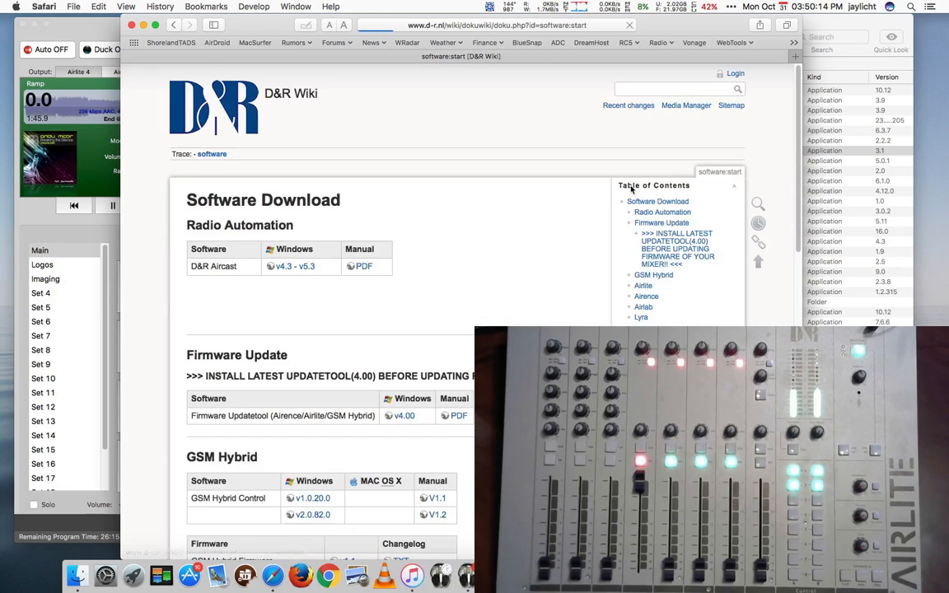
{"action": "scroll", "scroll_direction": "down", "scroll_amount": 3}
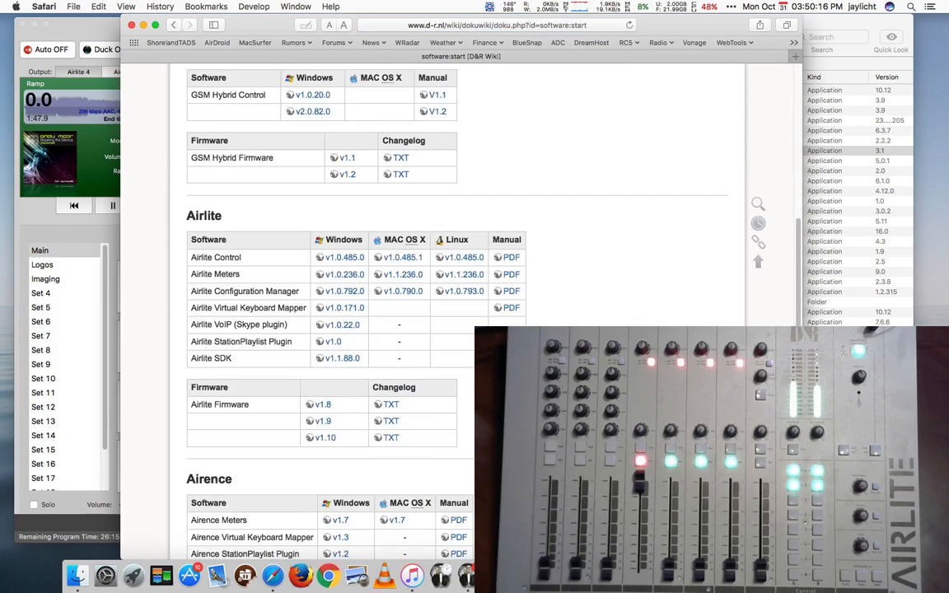
{"action": "scroll", "scroll_direction": "down", "scroll_amount": 3}
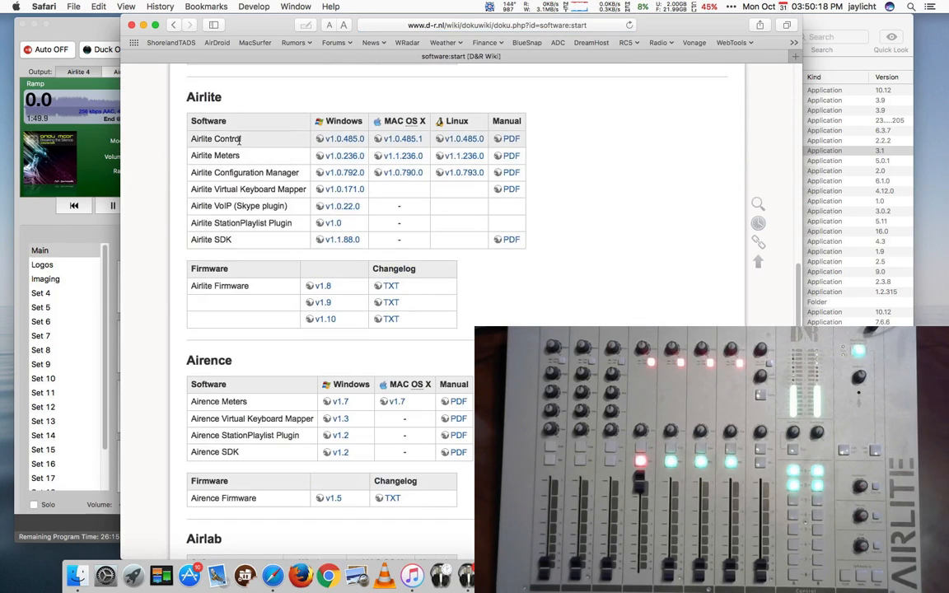
{"action": "mouse_move", "coordinate": [238, 155]}
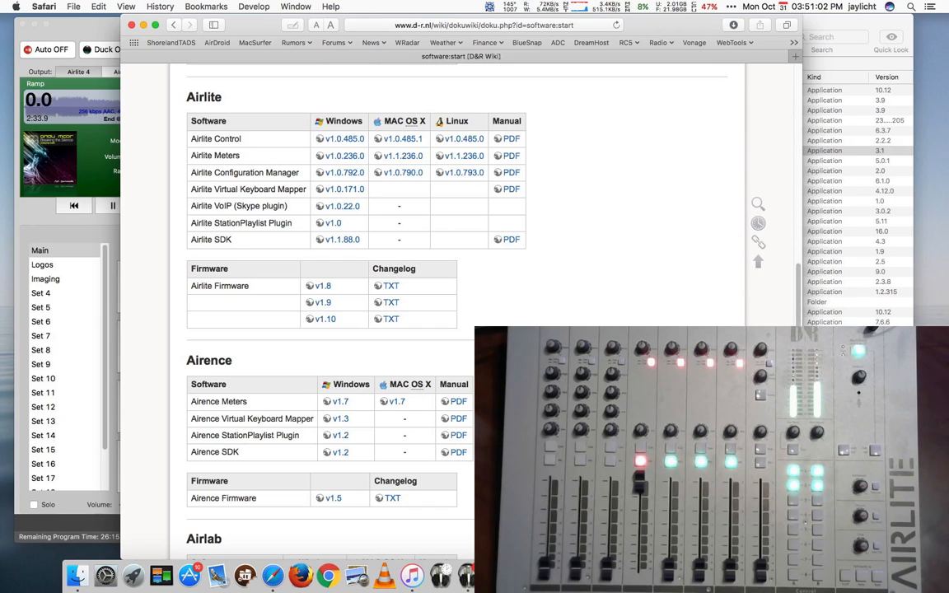
- Browse the Airlite Control disk image, selecting the Airlite Control app and Disable AppNap.command
{"action": "left_click", "coordinate": [343, 139]}
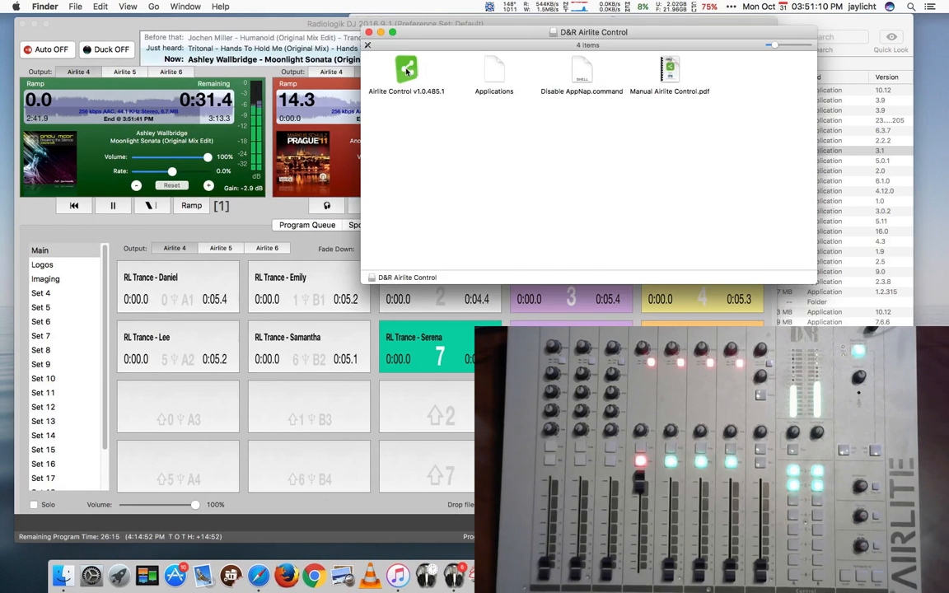
{"action": "left_click", "coordinate": [406, 72]}
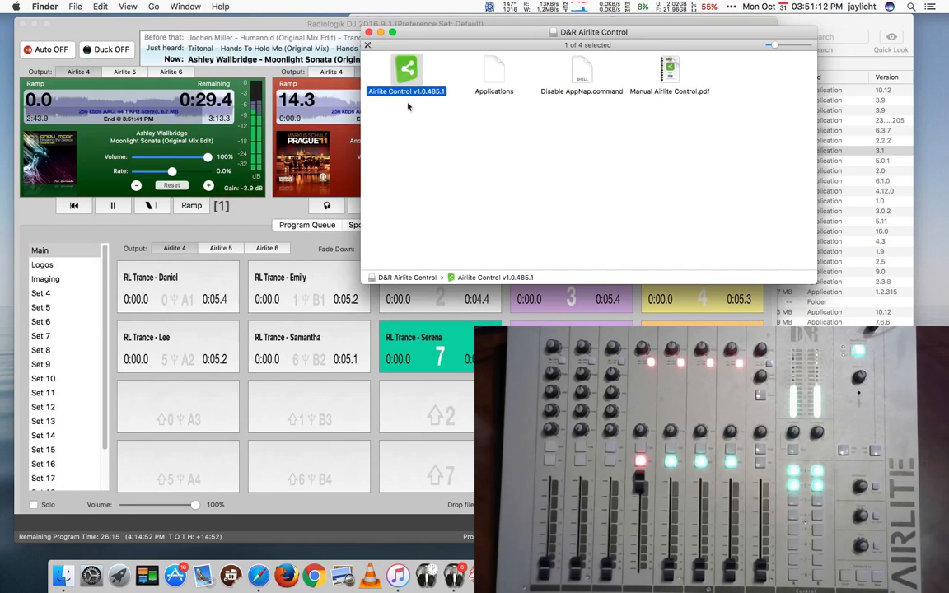
{"action": "left_click", "coordinate": [581, 74]}
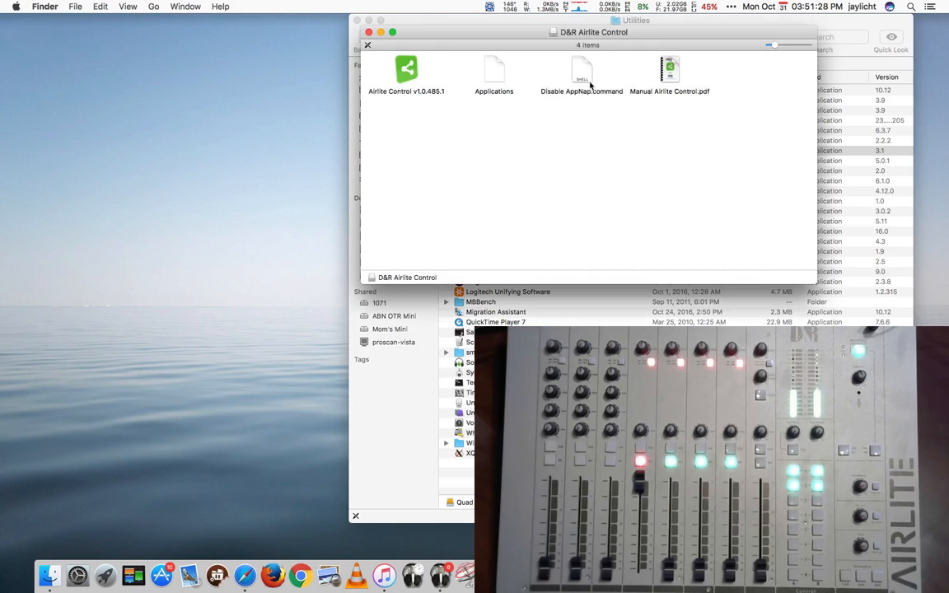
{"action": "left_click", "coordinate": [580, 74]}
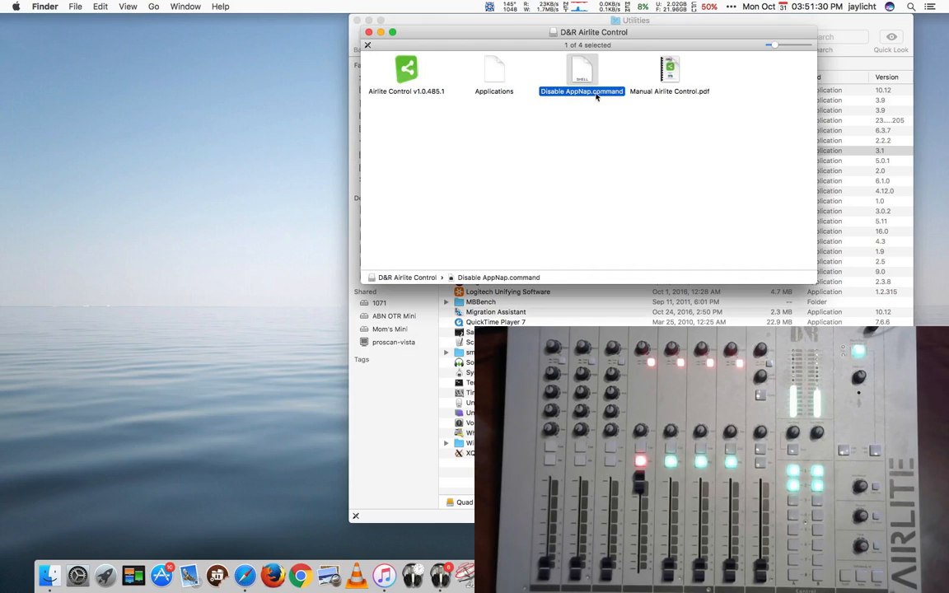
{"action": "mouse_move", "coordinate": [397, 77]}
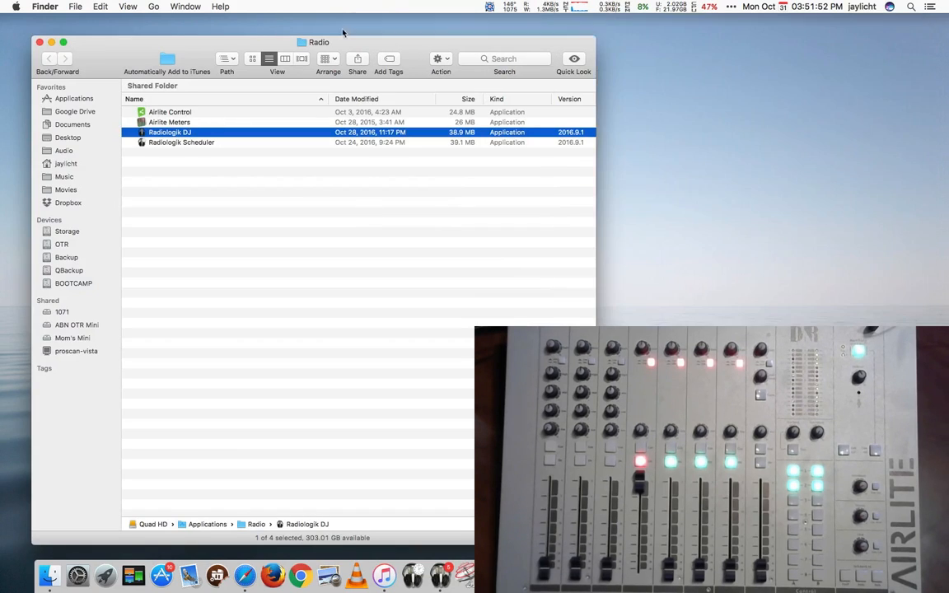
{"action": "mouse_move", "coordinate": [176, 116]}
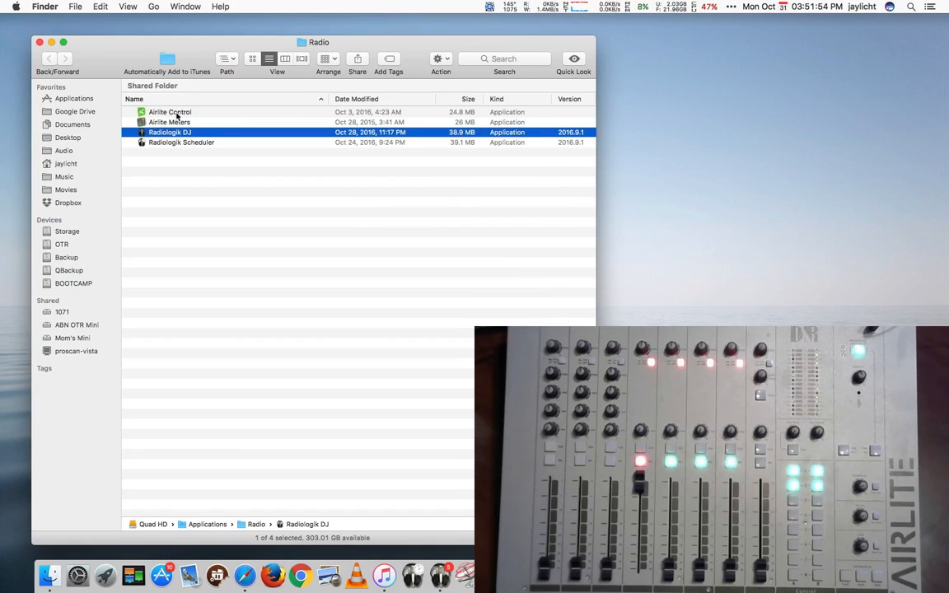
- Launch Airlite Control from the Radio folder and bring up its Settings window, repositioned
{"action": "left_click", "coordinate": [170, 111]}
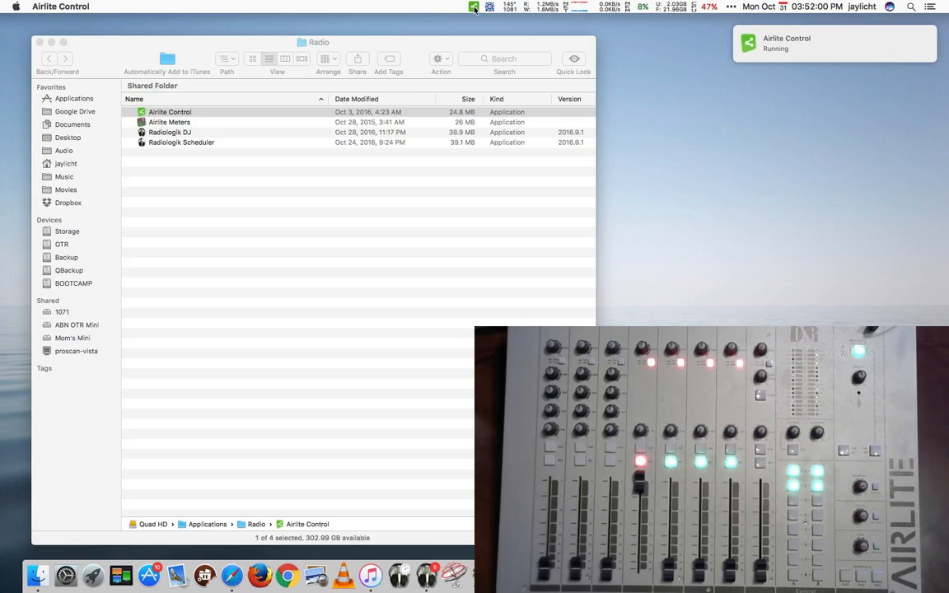
{"action": "left_click", "coordinate": [474, 7]}
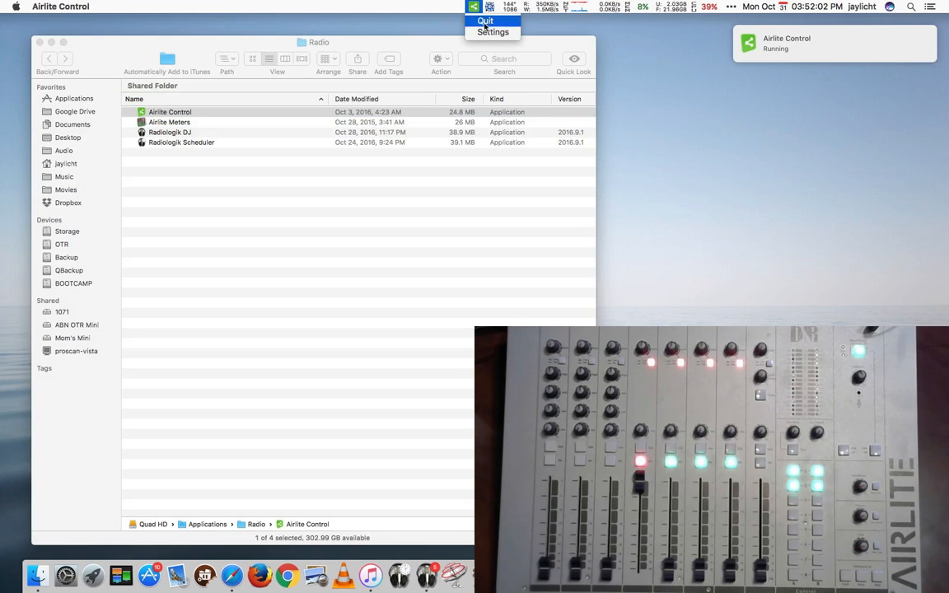
{"action": "left_click", "coordinate": [492, 31]}
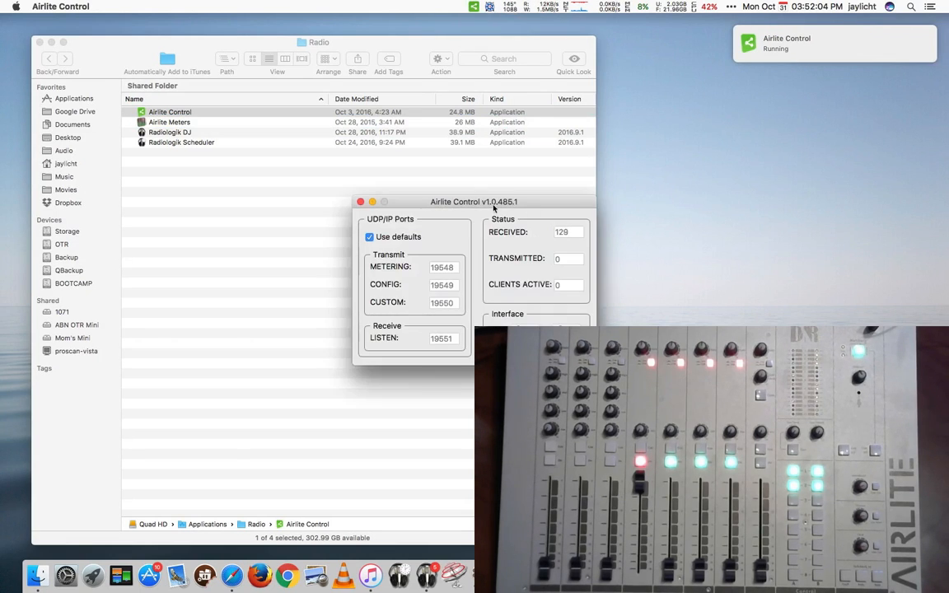
{"action": "left_click_drag", "start_coordinate": [473, 201], "coordinate": [653, 35]}
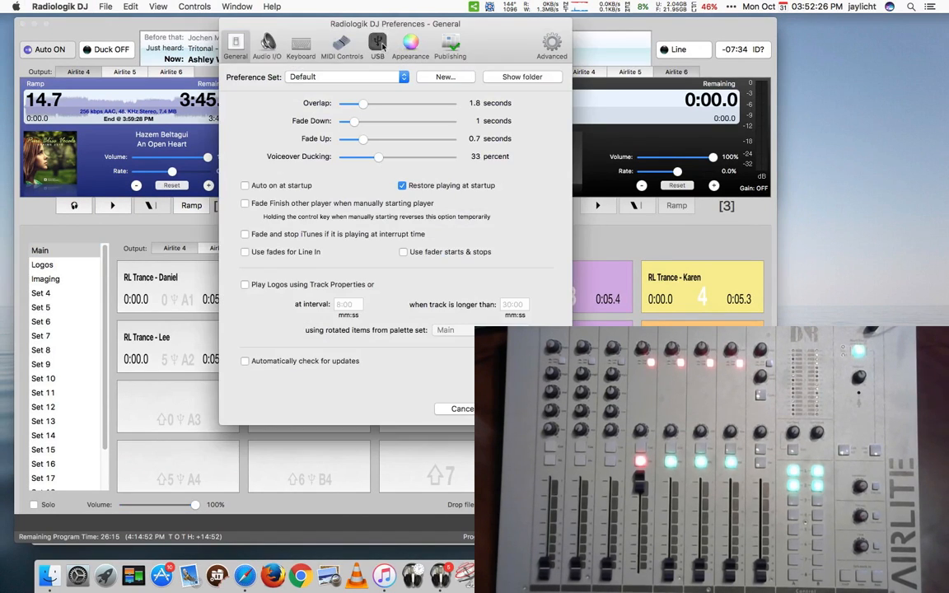
- Set the USB device to Airlite UDP, reassign the player 1 start control, and save
{"action": "left_click", "coordinate": [377, 43]}
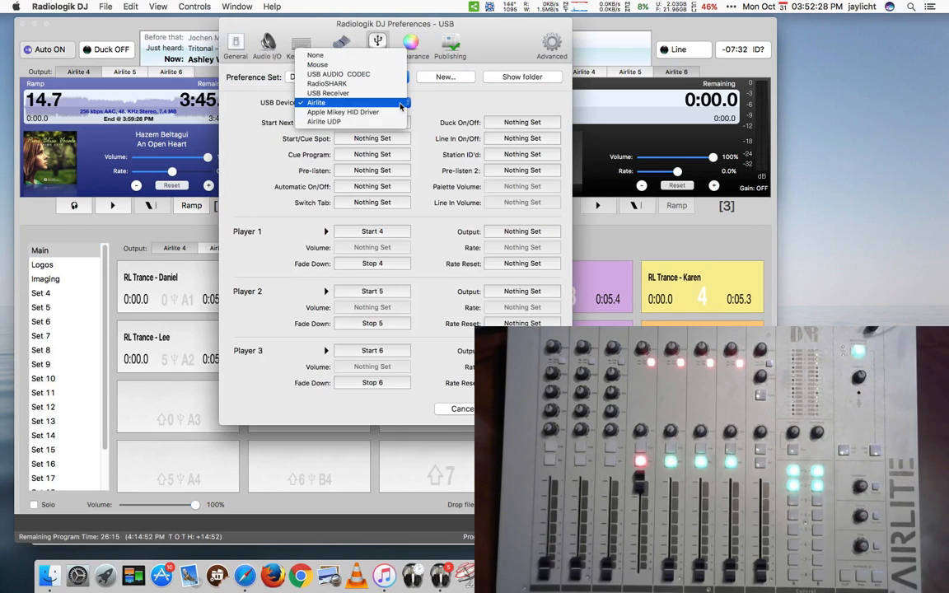
{"action": "mouse_move", "coordinate": [324, 122]}
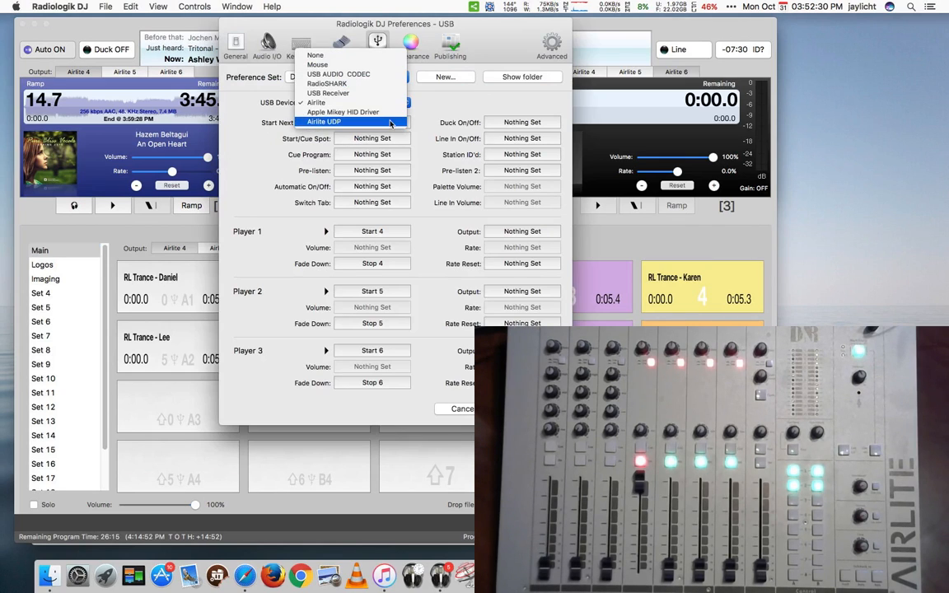
{"action": "left_click", "coordinate": [324, 122]}
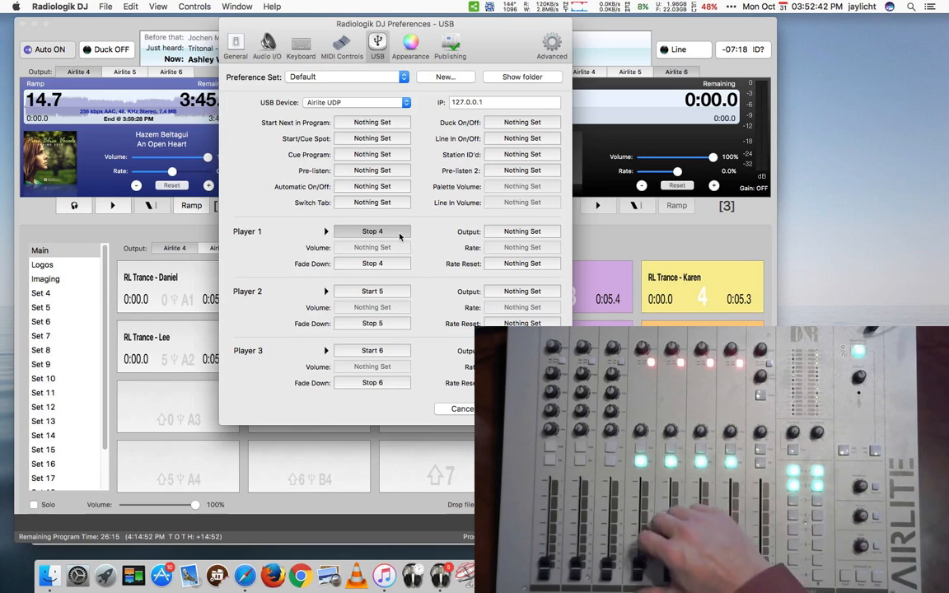
{"action": "left_click", "coordinate": [372, 231]}
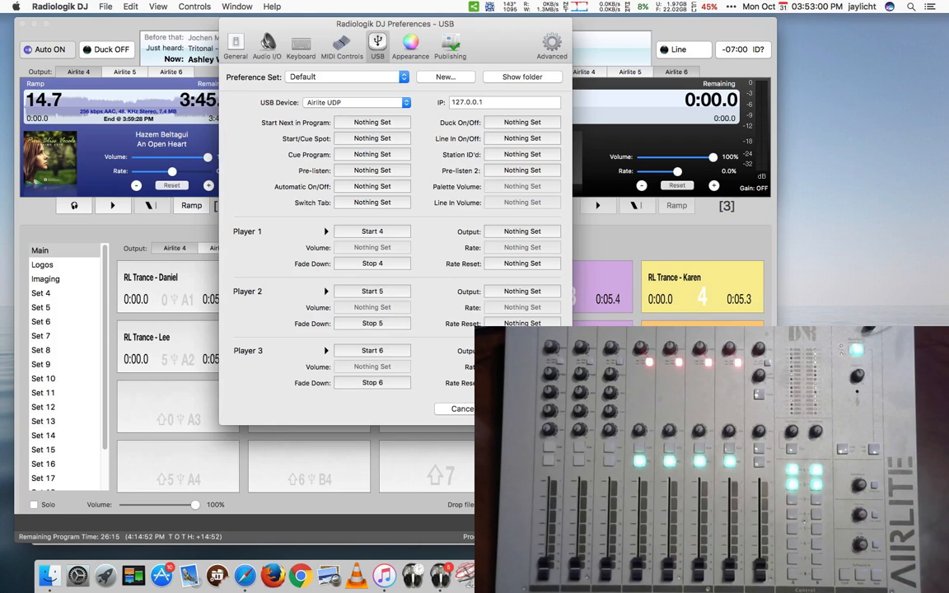
{"action": "left_click", "coordinate": [462, 408]}
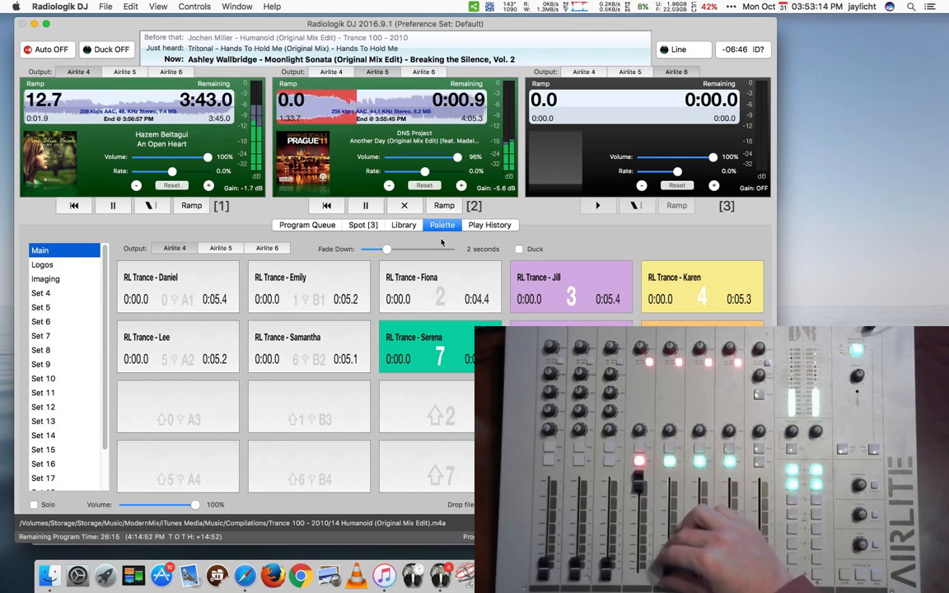
- Click in Radiologik DJ while testing mixer start and stop of the players
{"action": "left_click", "coordinate": [364, 205]}
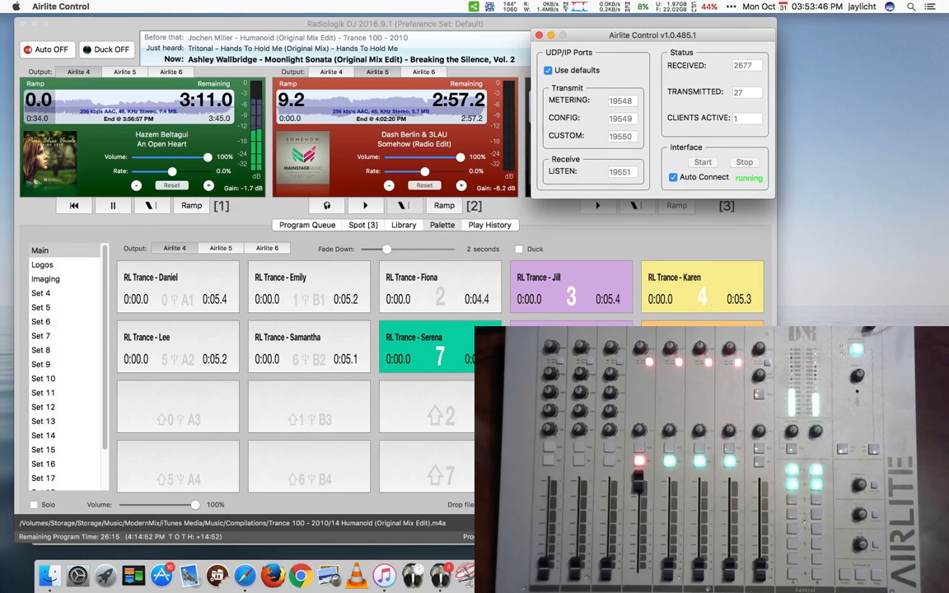
{"action": "mouse_move", "coordinate": [78, 575]}
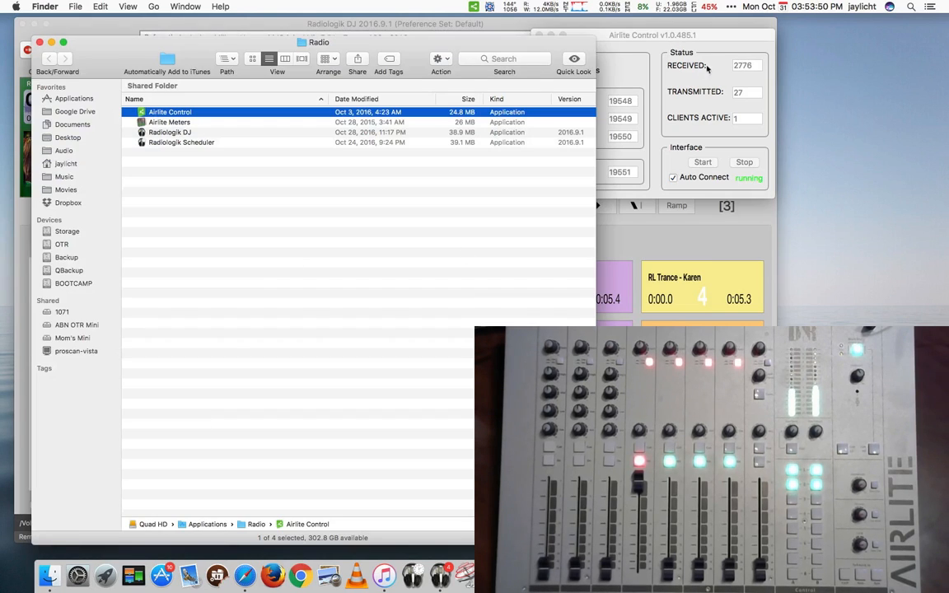
- Launch Airlite Meters from the Radio applications folder
{"action": "left_click", "coordinate": [170, 122]}
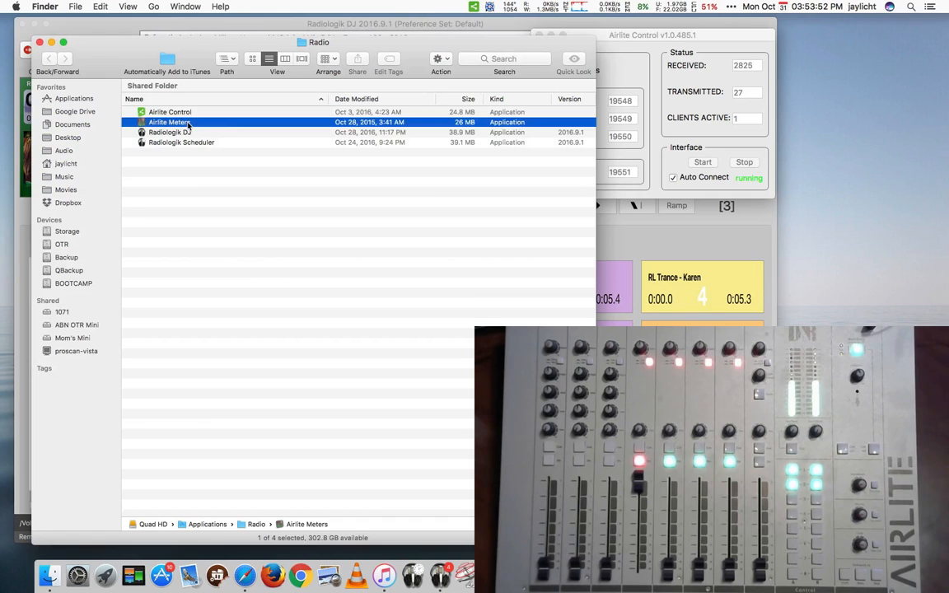
{"action": "left_click", "coordinate": [279, 208]}
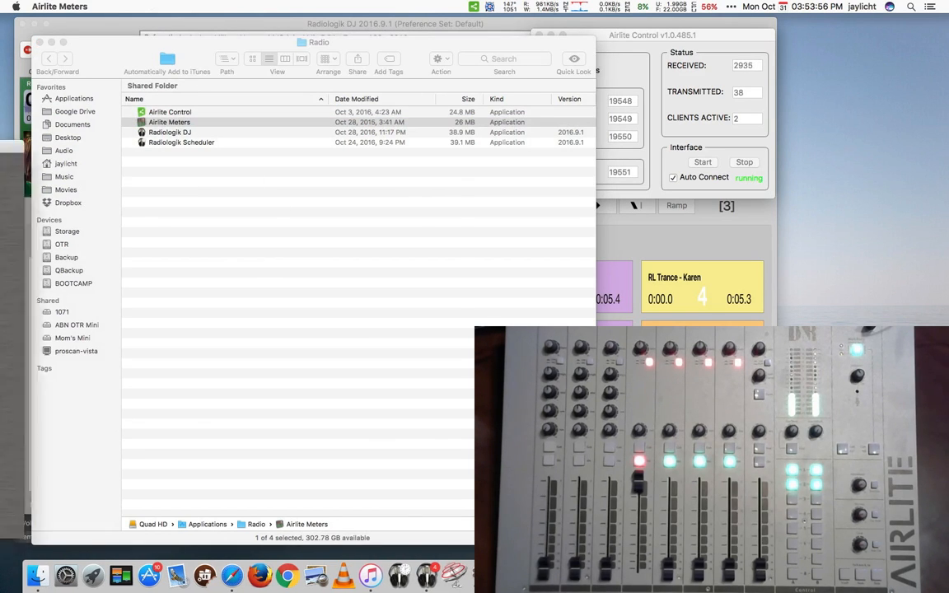
{"action": "double_click", "coordinate": [169, 122]}
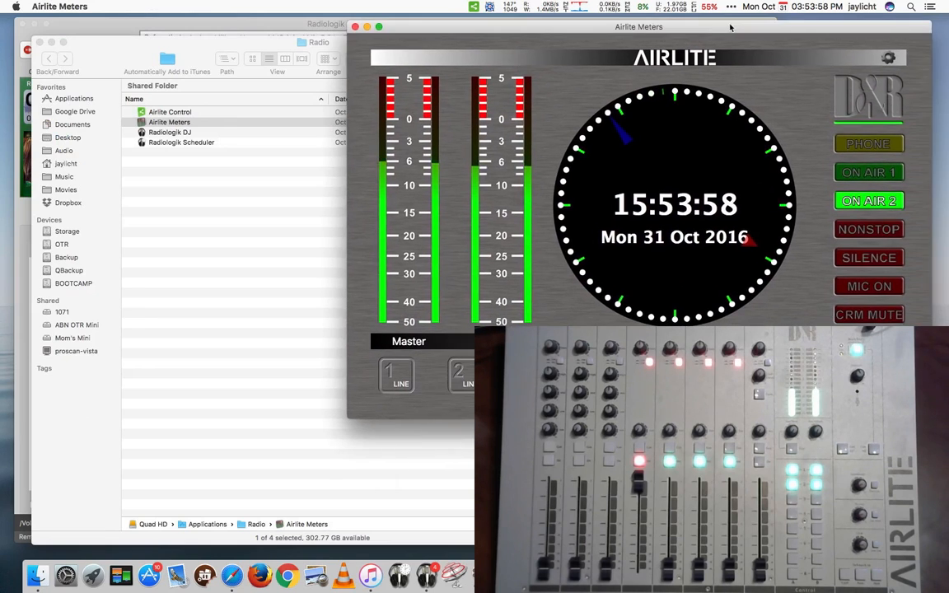